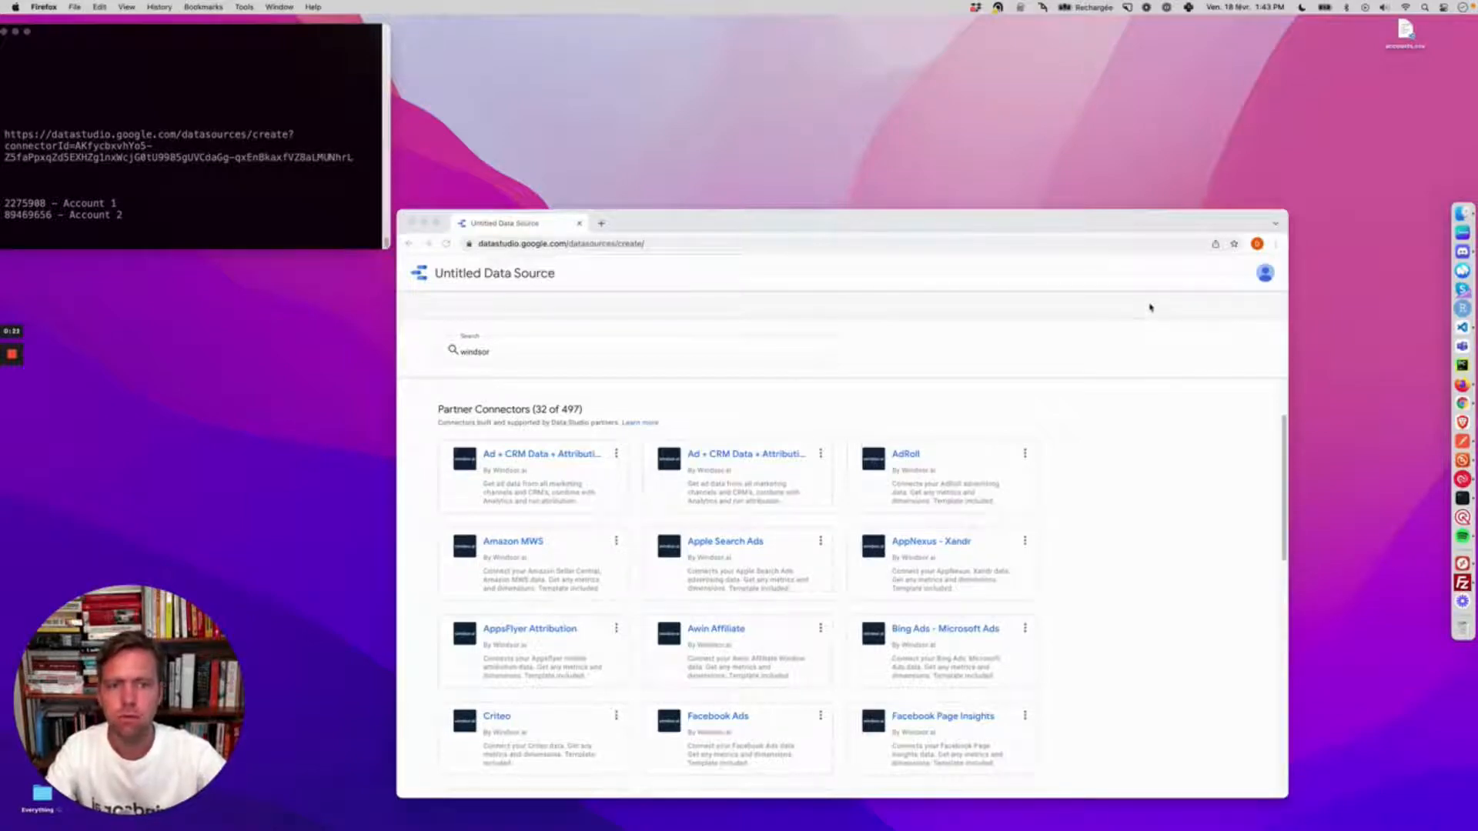
mouse_move(1147, 337)
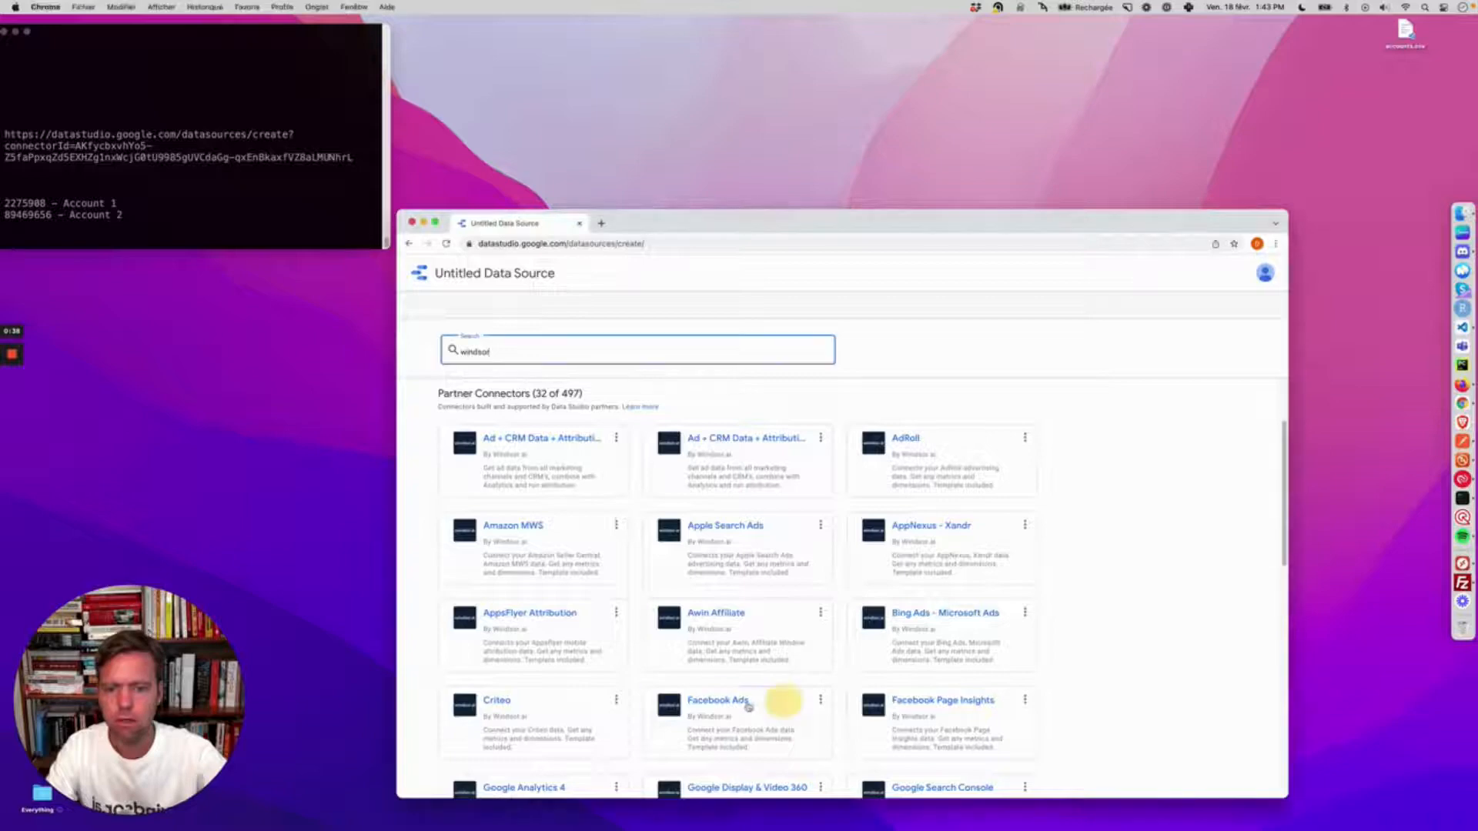
Select the windsor.ai Facebook Ads connector and launch its authorization window
click(716, 700)
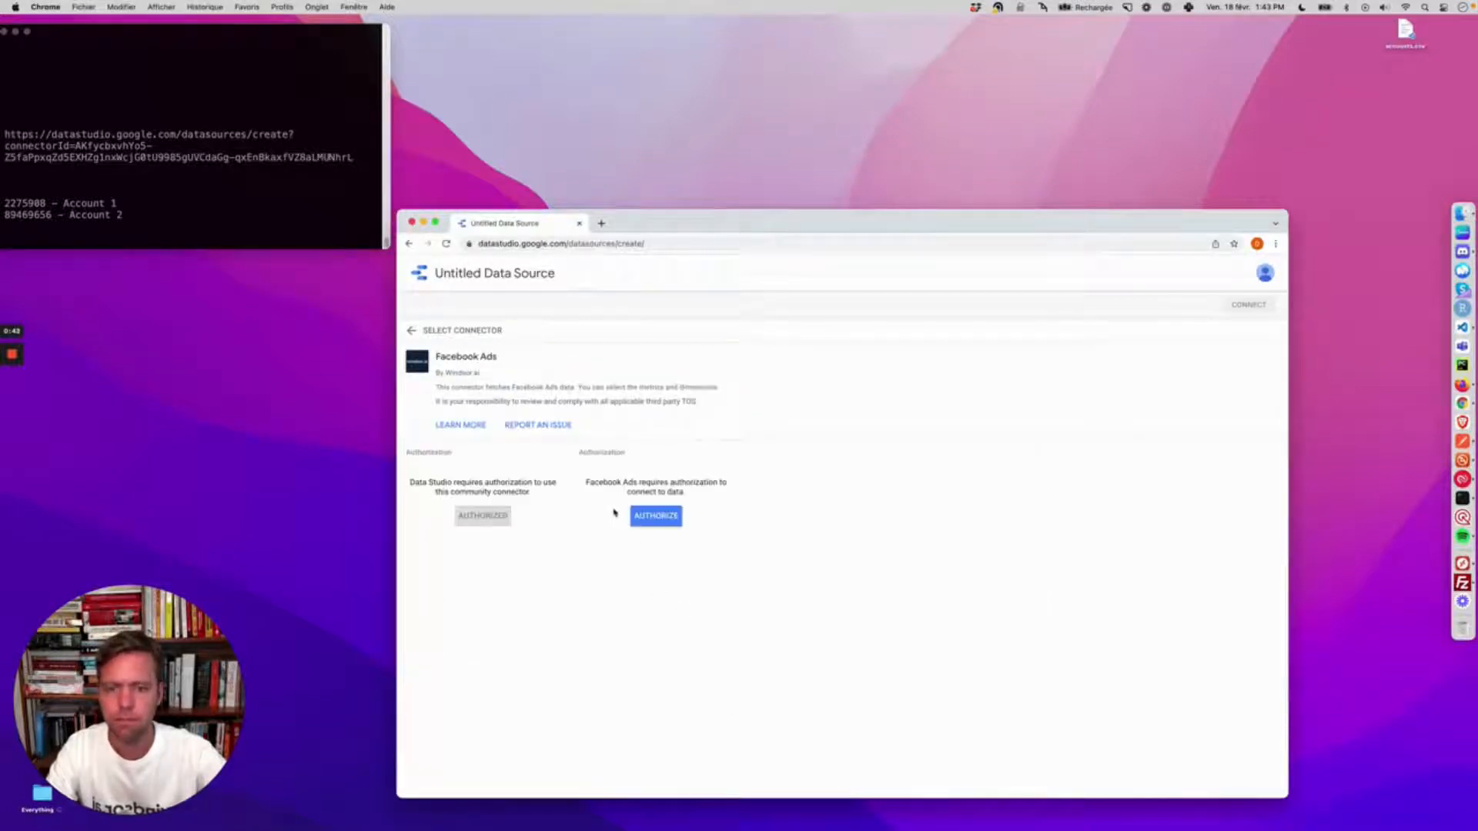
click(656, 516)
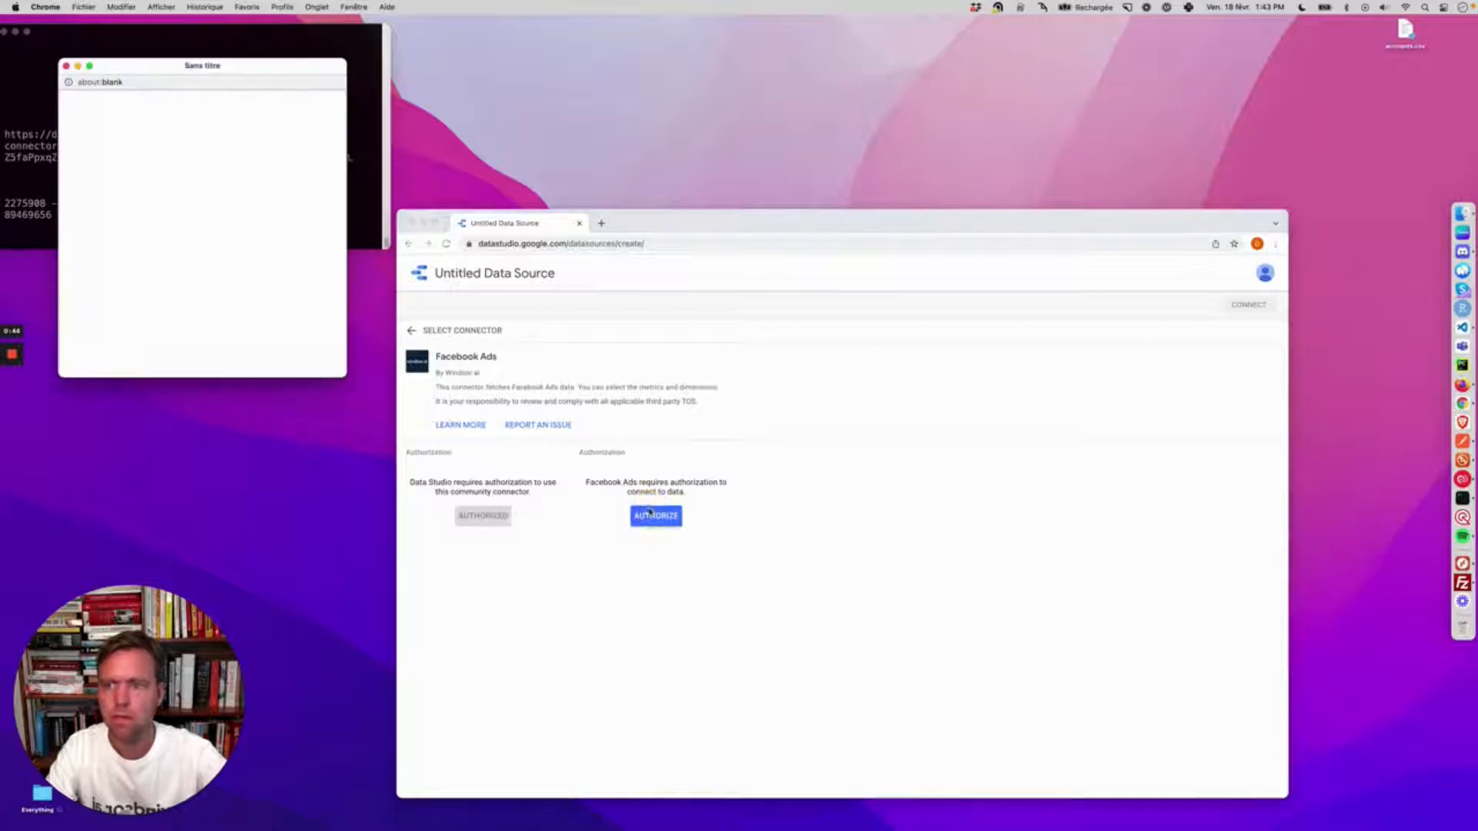
click(656, 516)
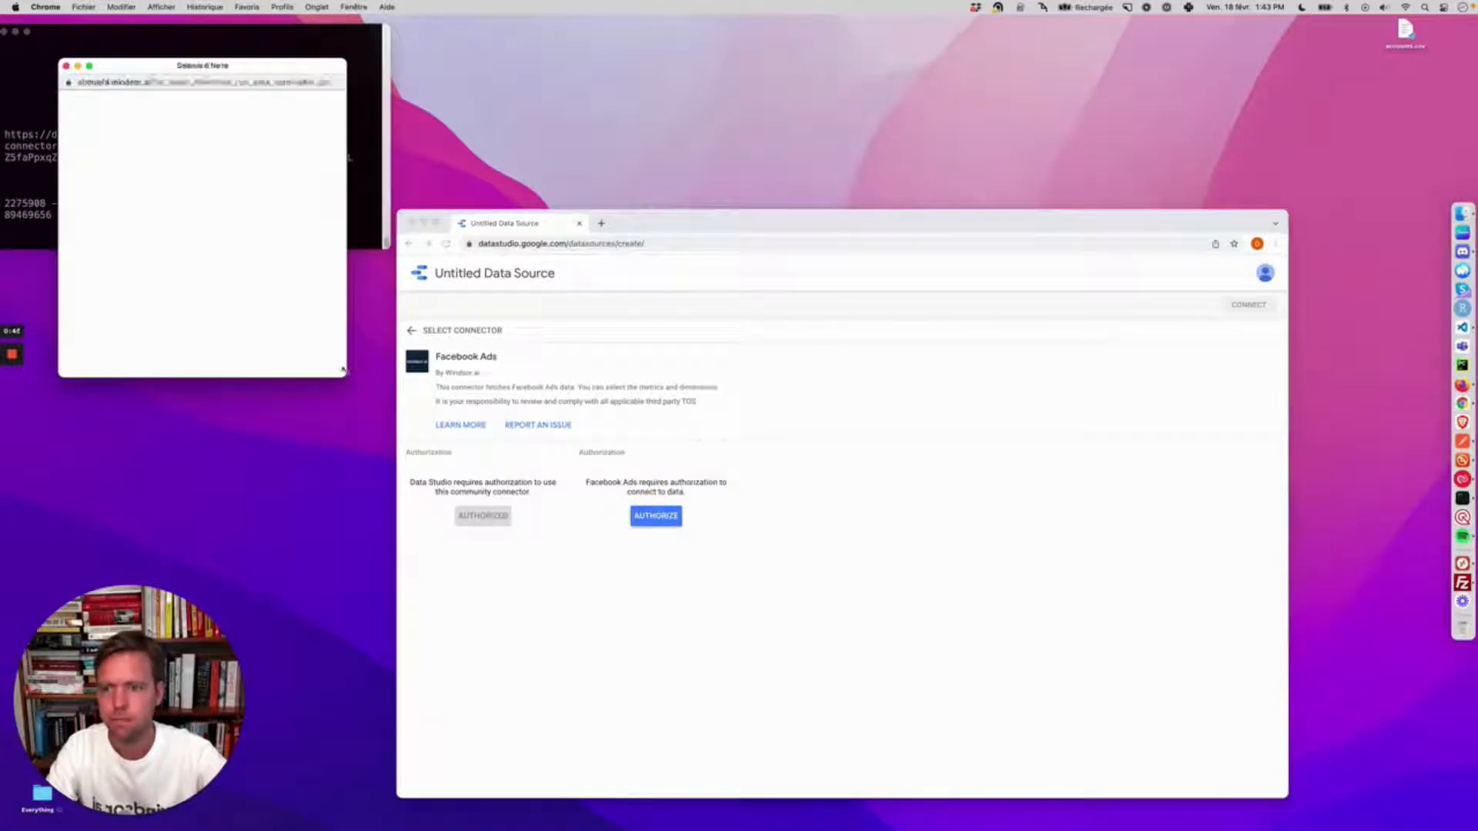
click(656, 516)
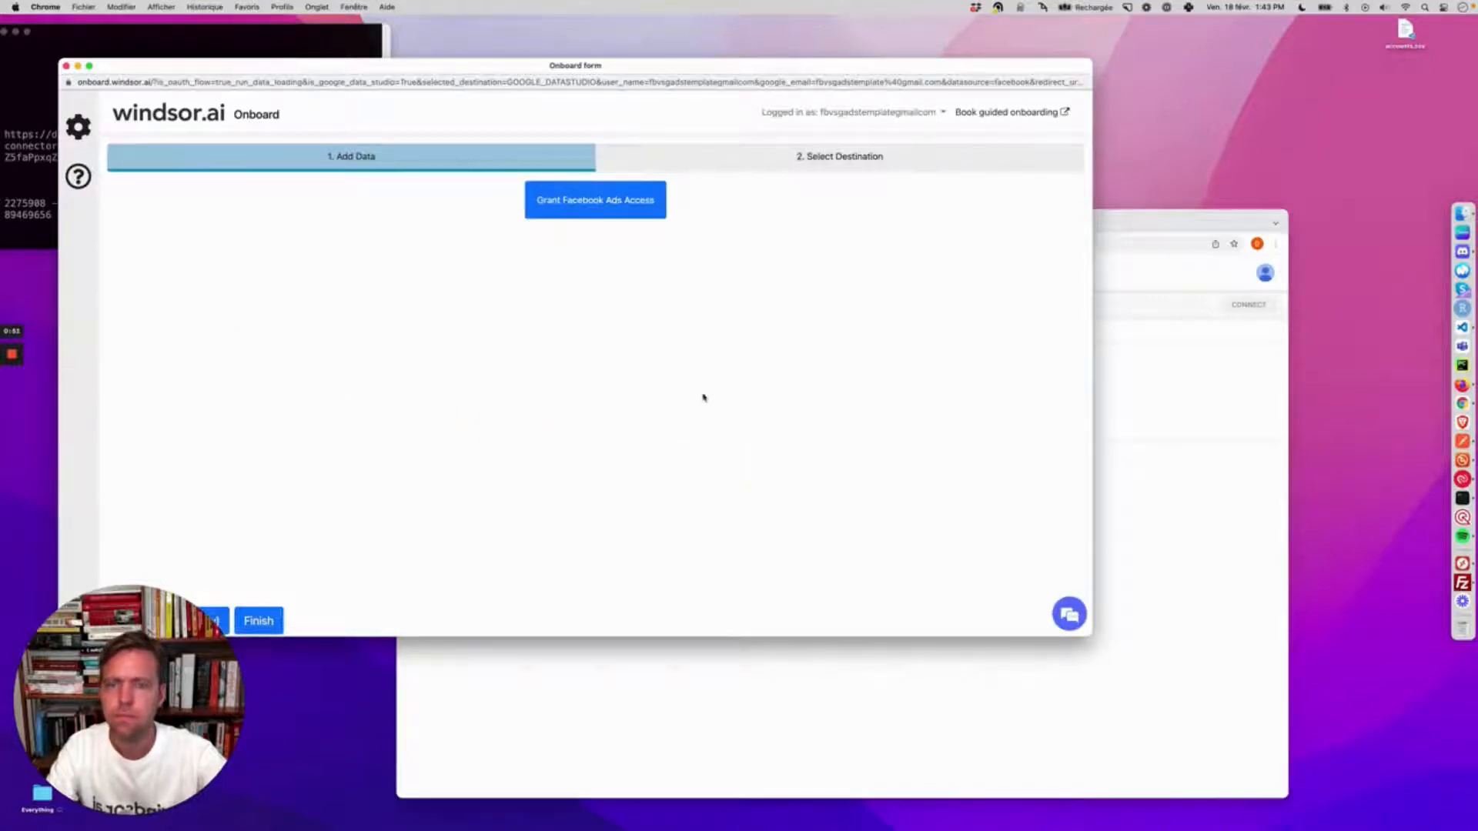
Grant windsor.ai access to the Facebook Ads accounts and finish onboarding
click(594, 198)
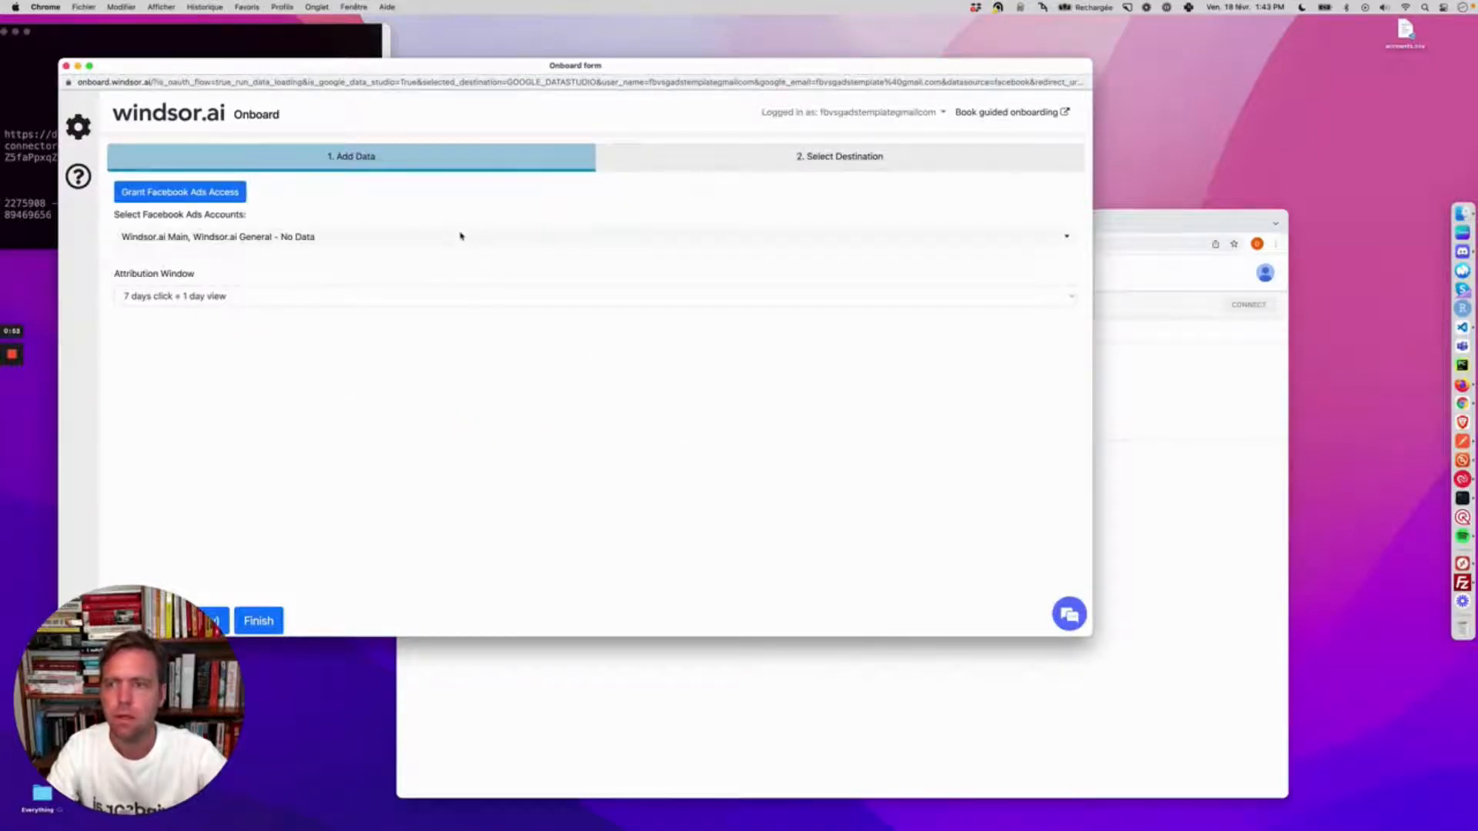
click(592, 237)
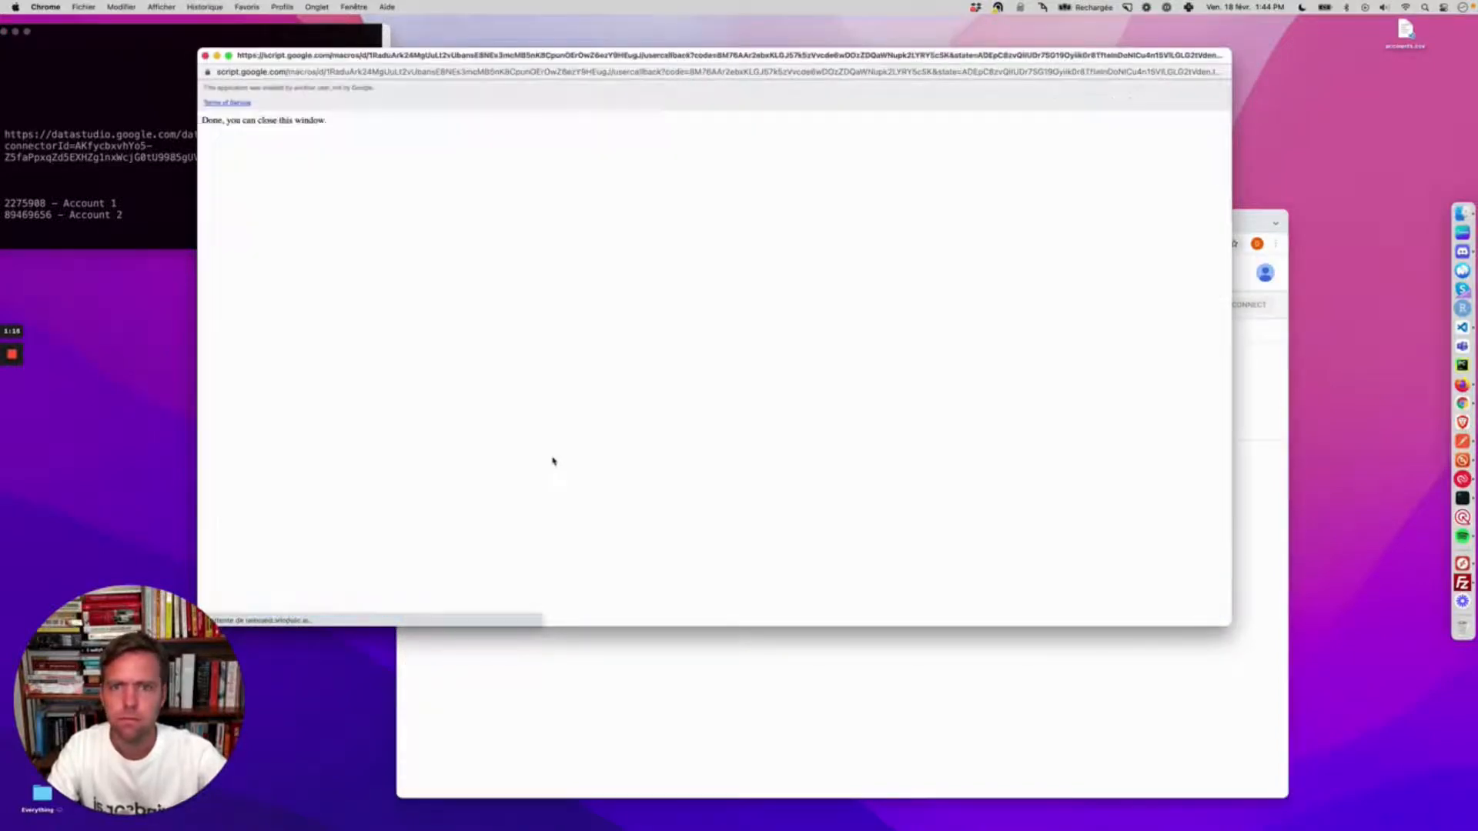
mouse_move(615, 389)
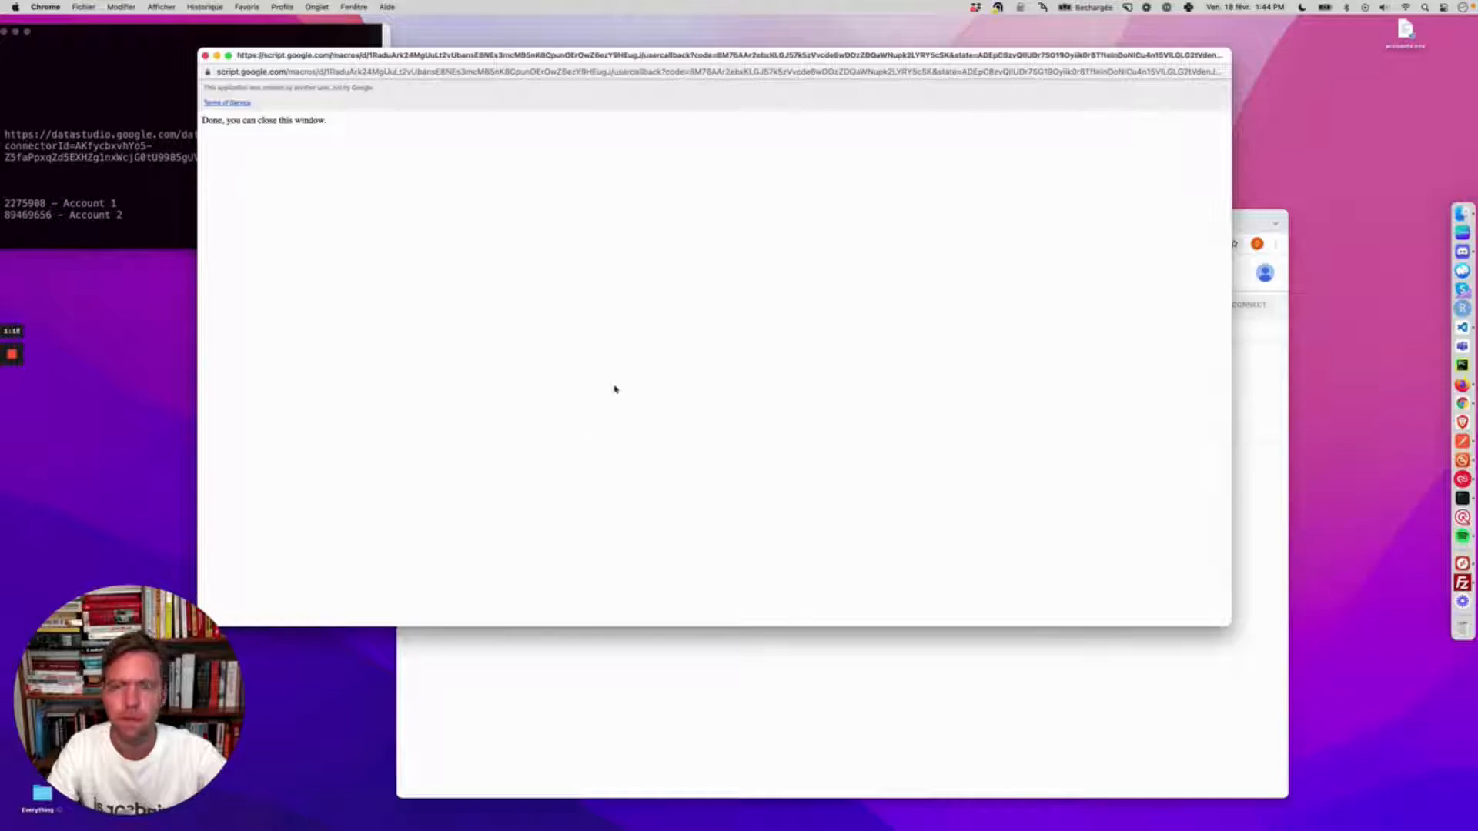
mouse_move(361, 137)
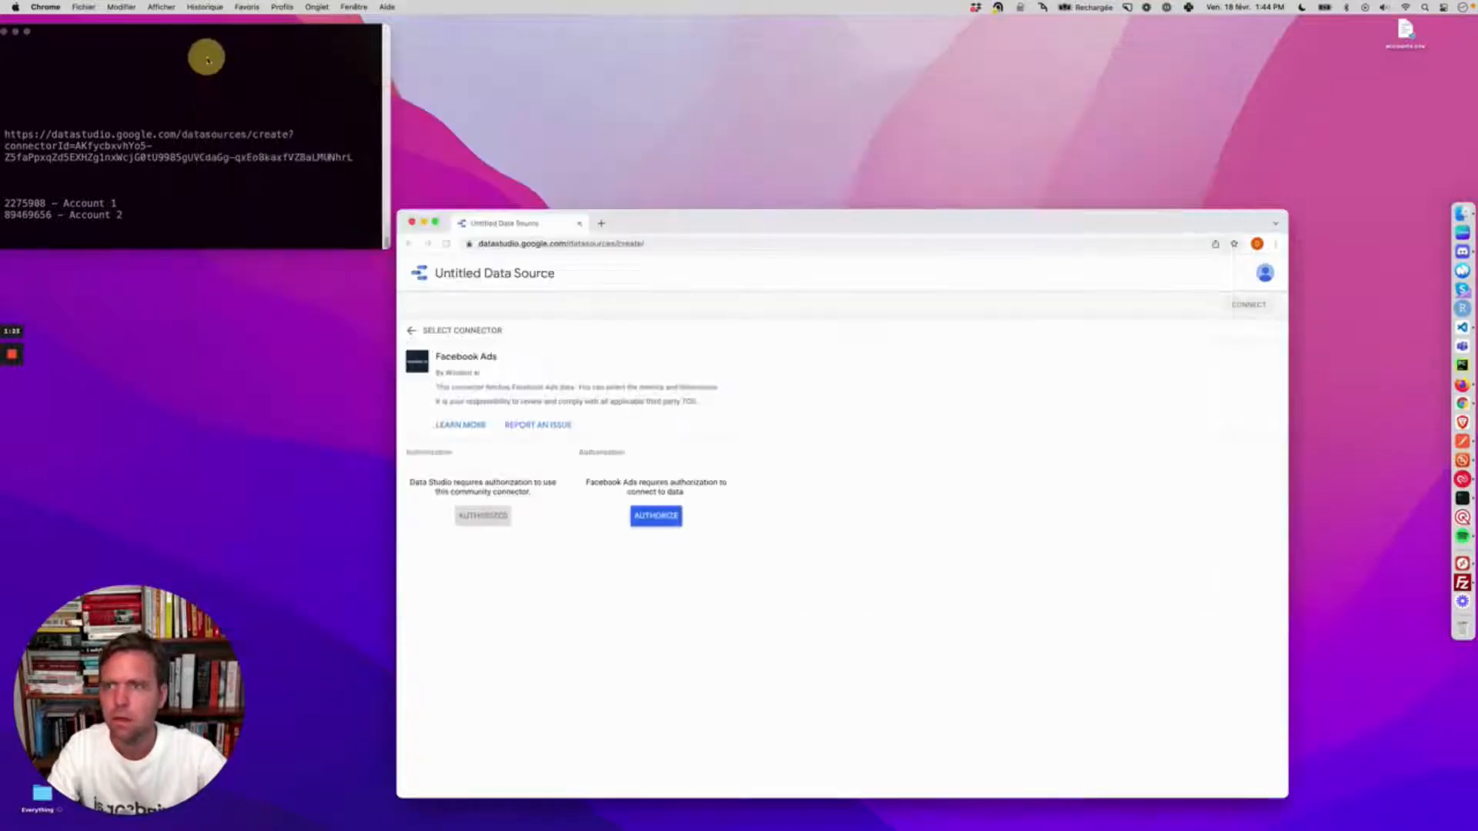
Finish authorization, select the Account 1 ad account and connect the data source
click(656, 516)
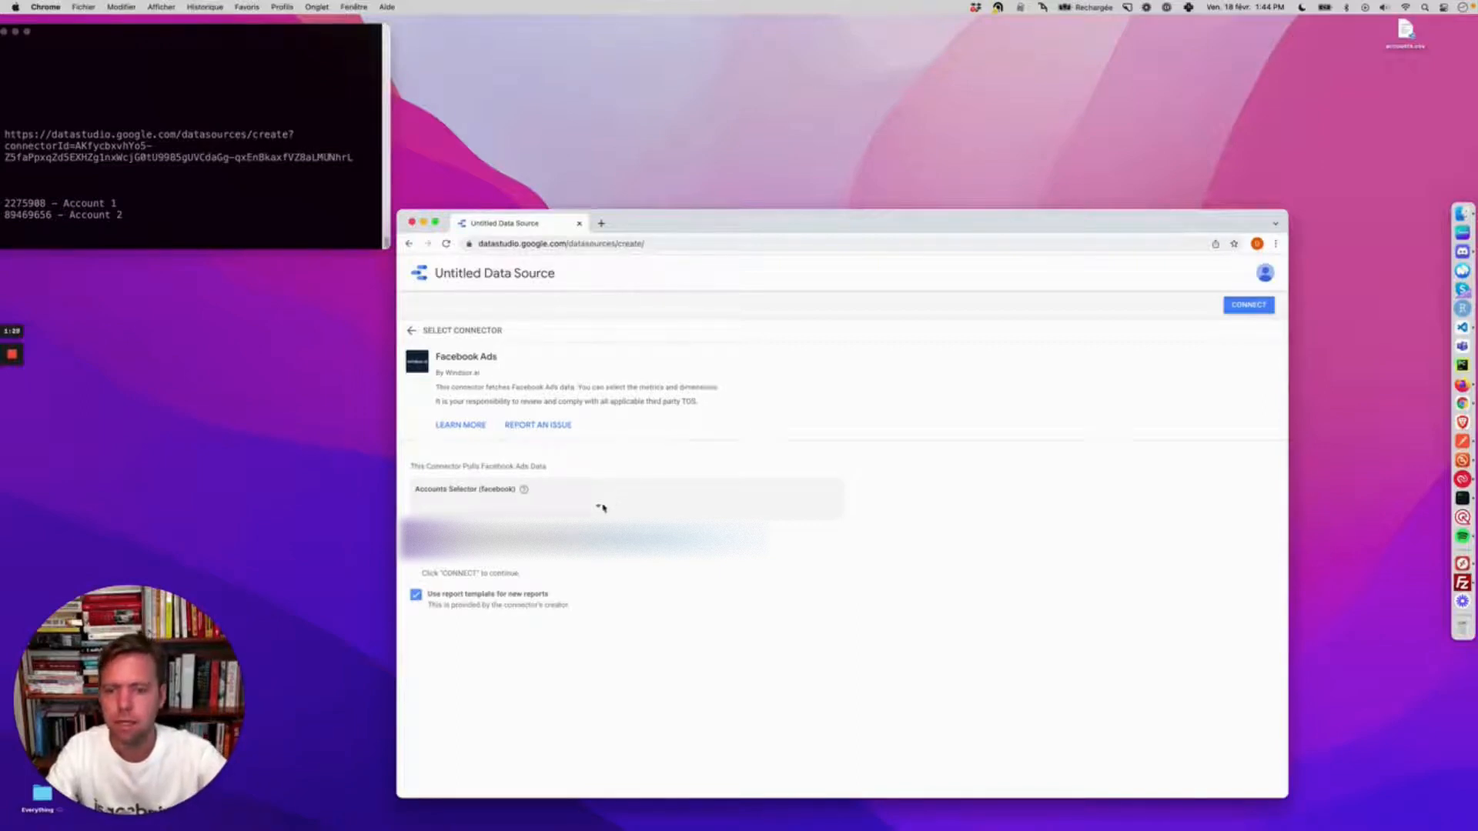
click(622, 499)
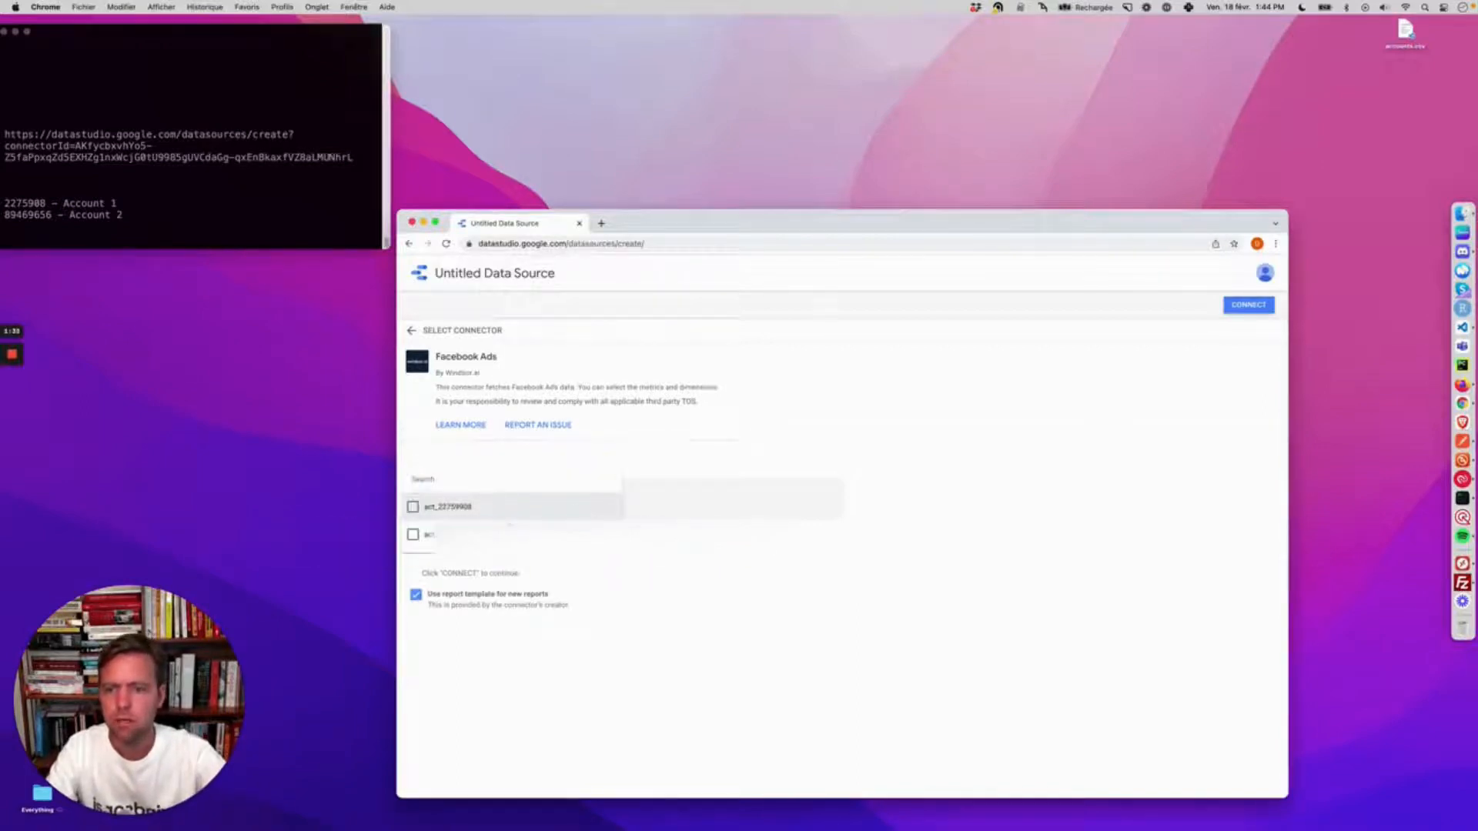
click(413, 507)
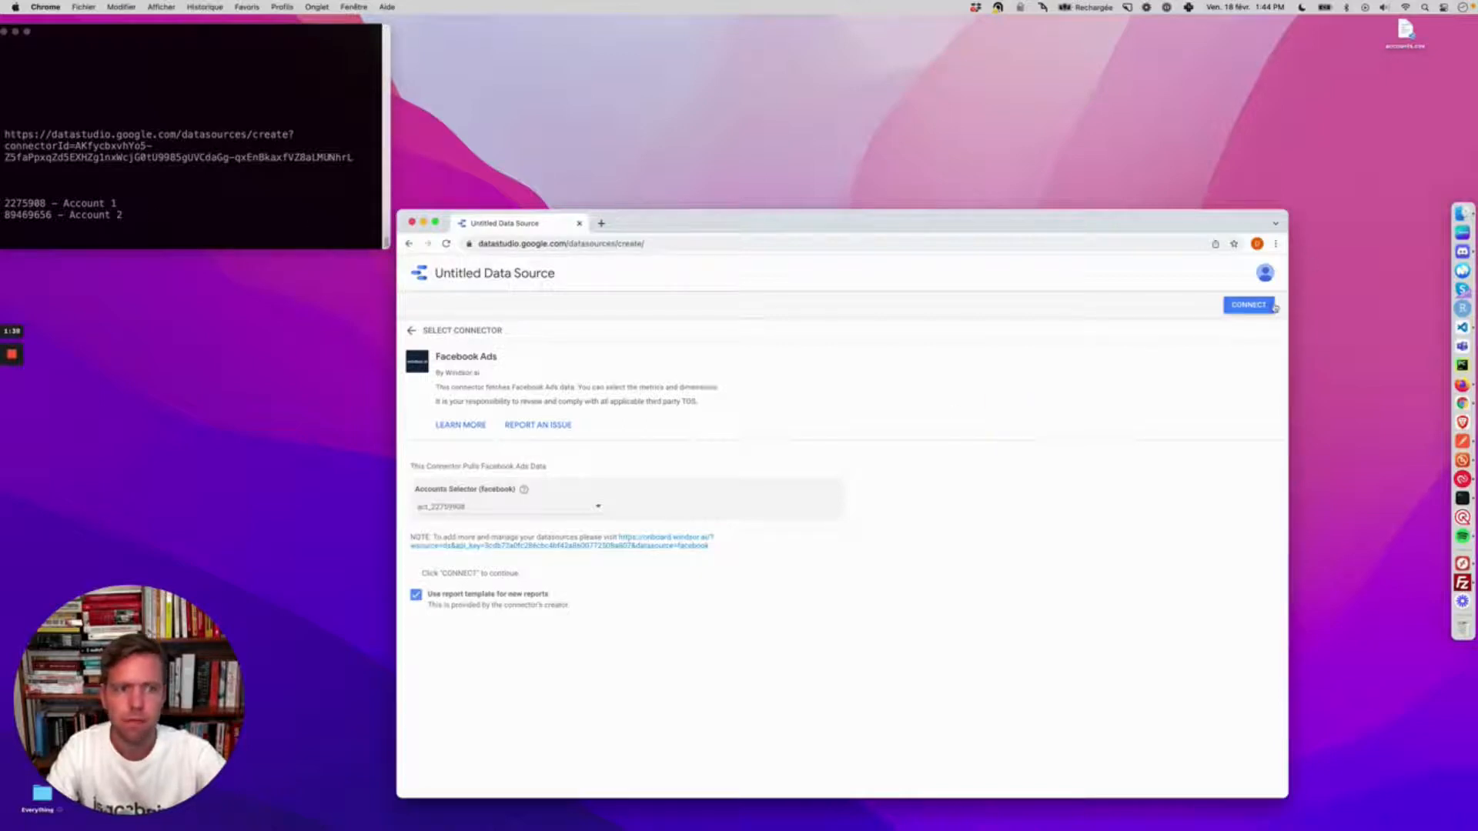
click(1247, 305)
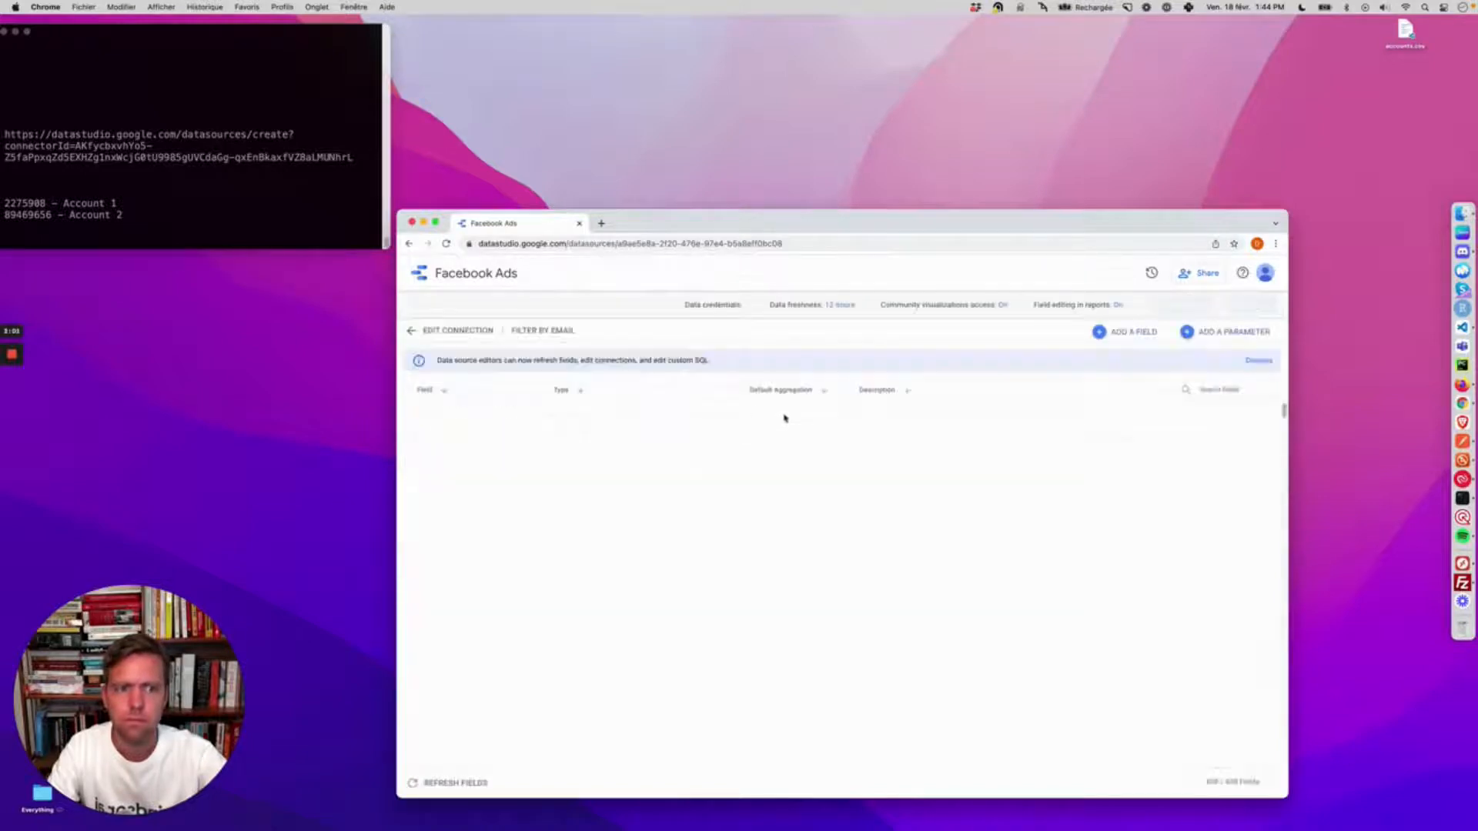
mouse_move(774, 470)
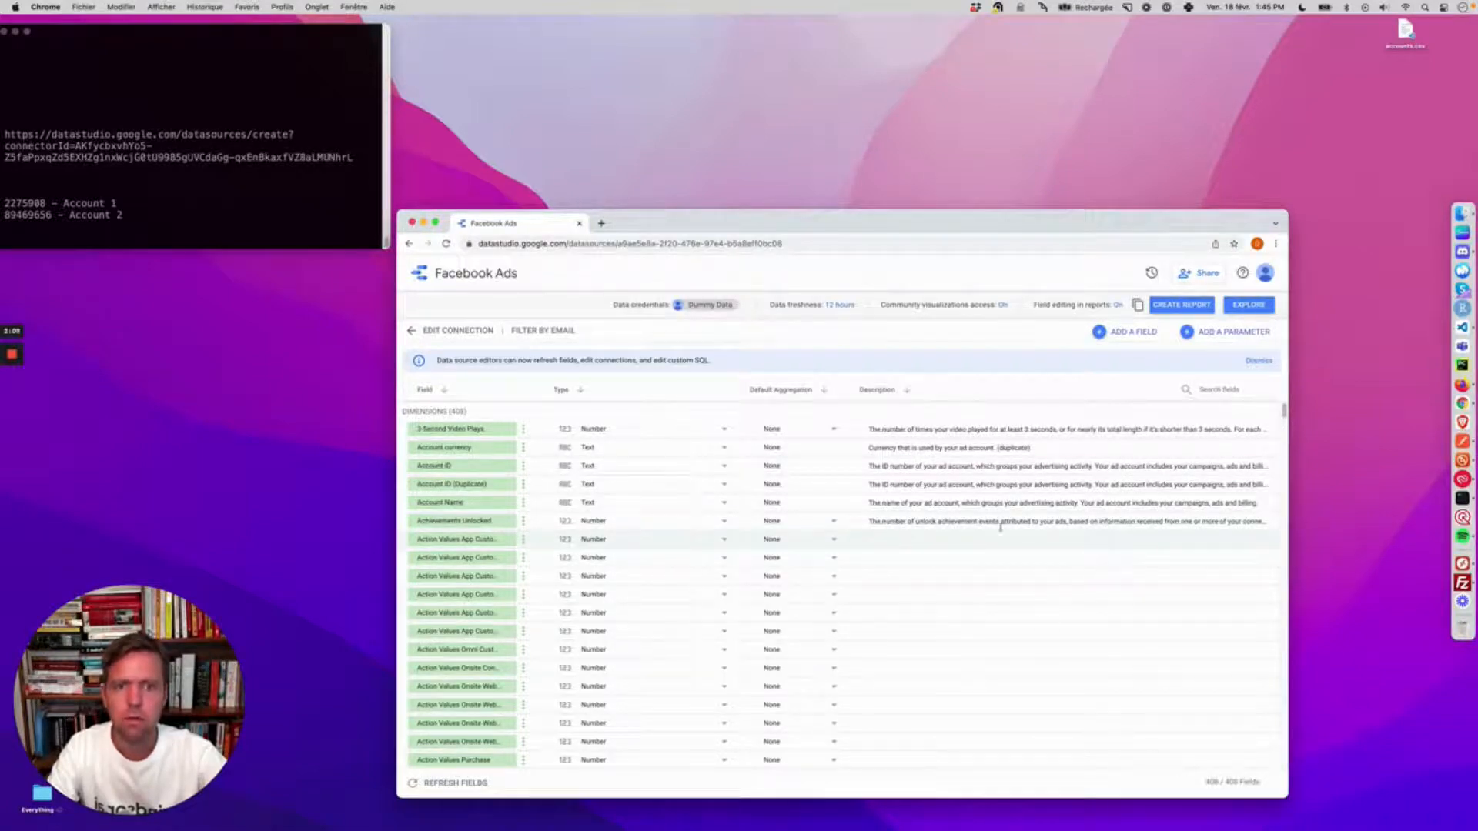
Scroll through the loaded list of 408 dimension and metric fields
scroll(down, 3)
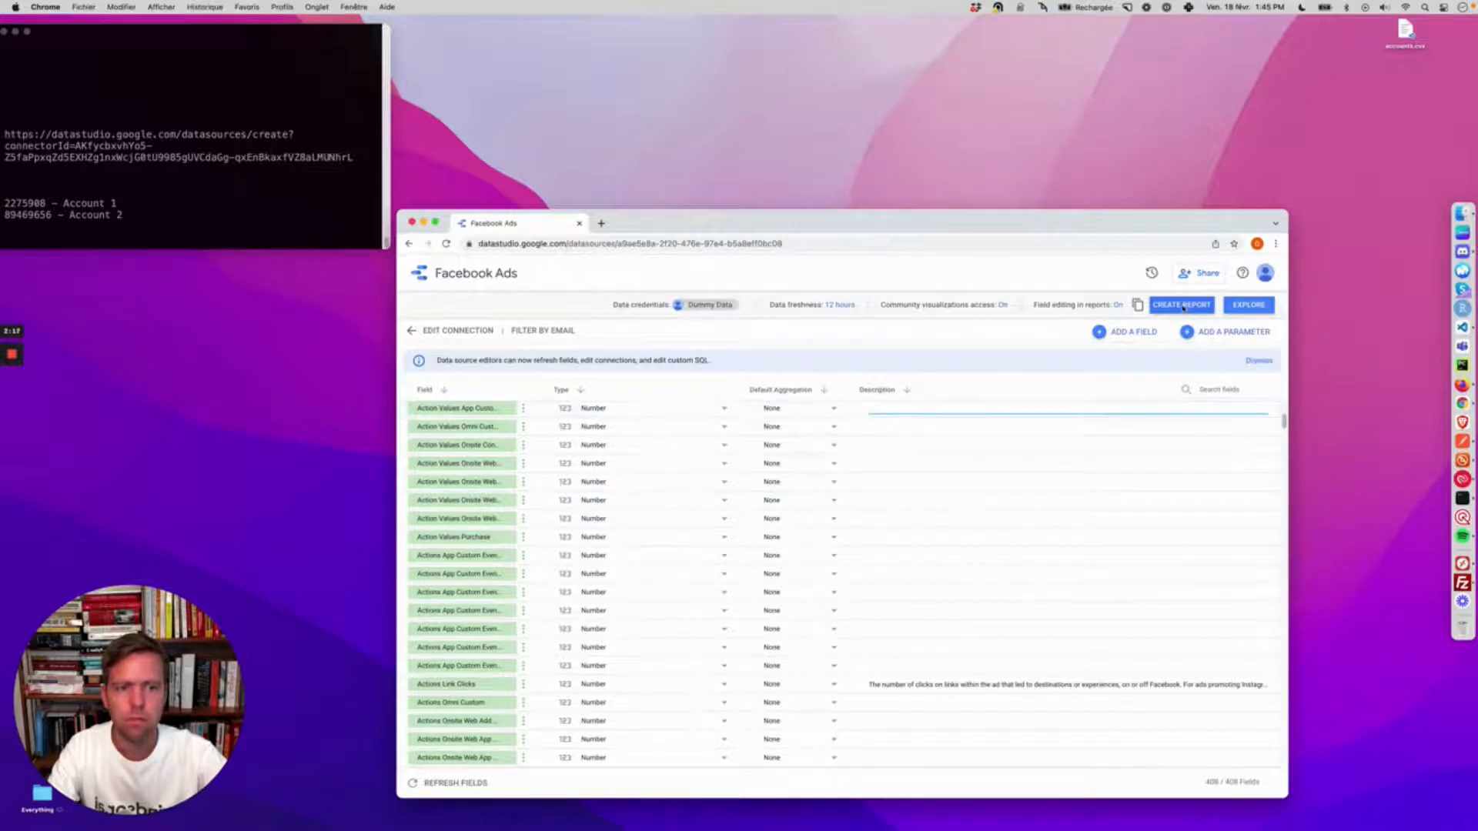
Create a copy of the Facebook Ads overview template report from this data source
click(1181, 305)
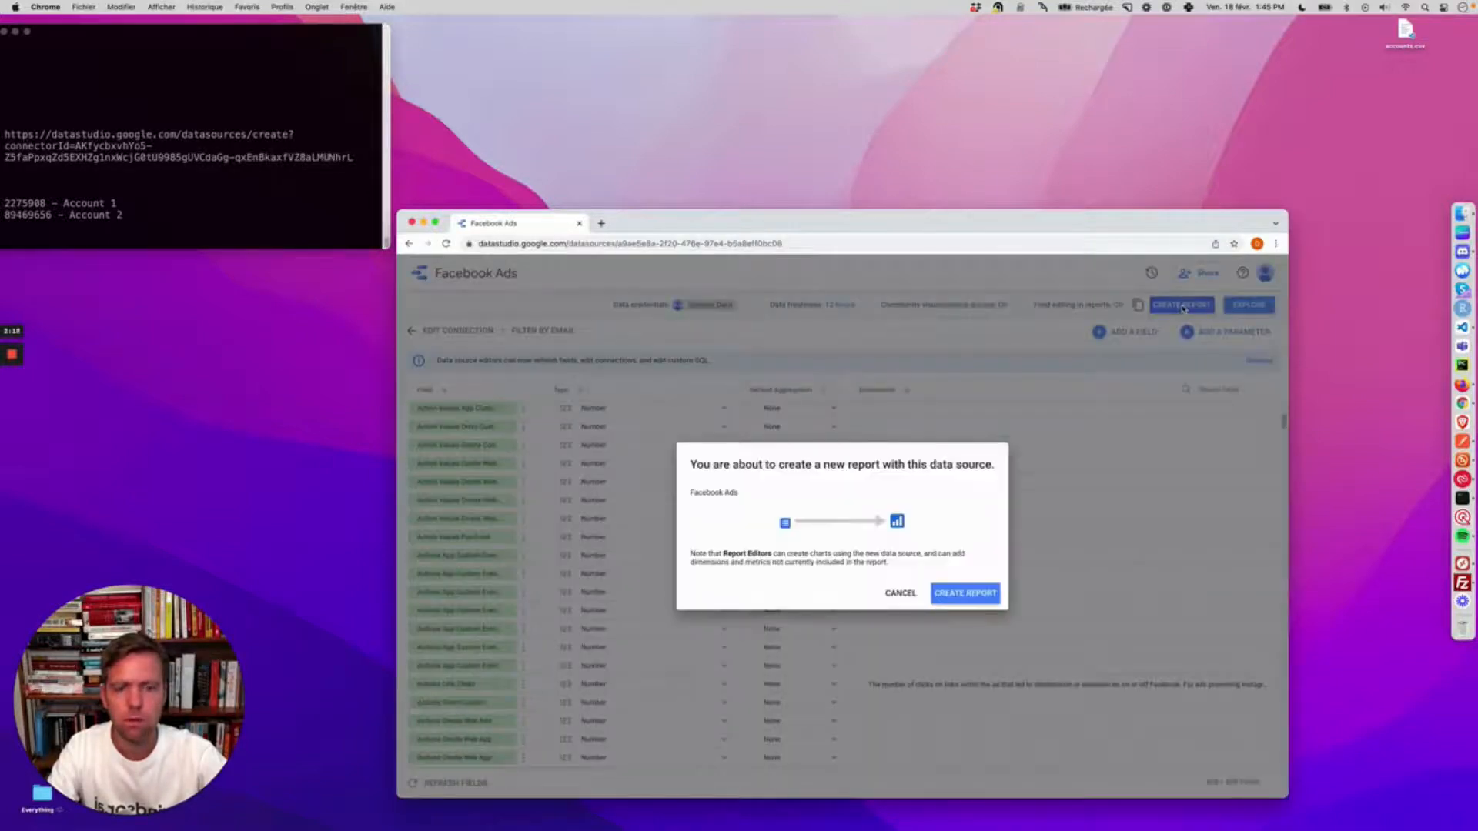
click(964, 593)
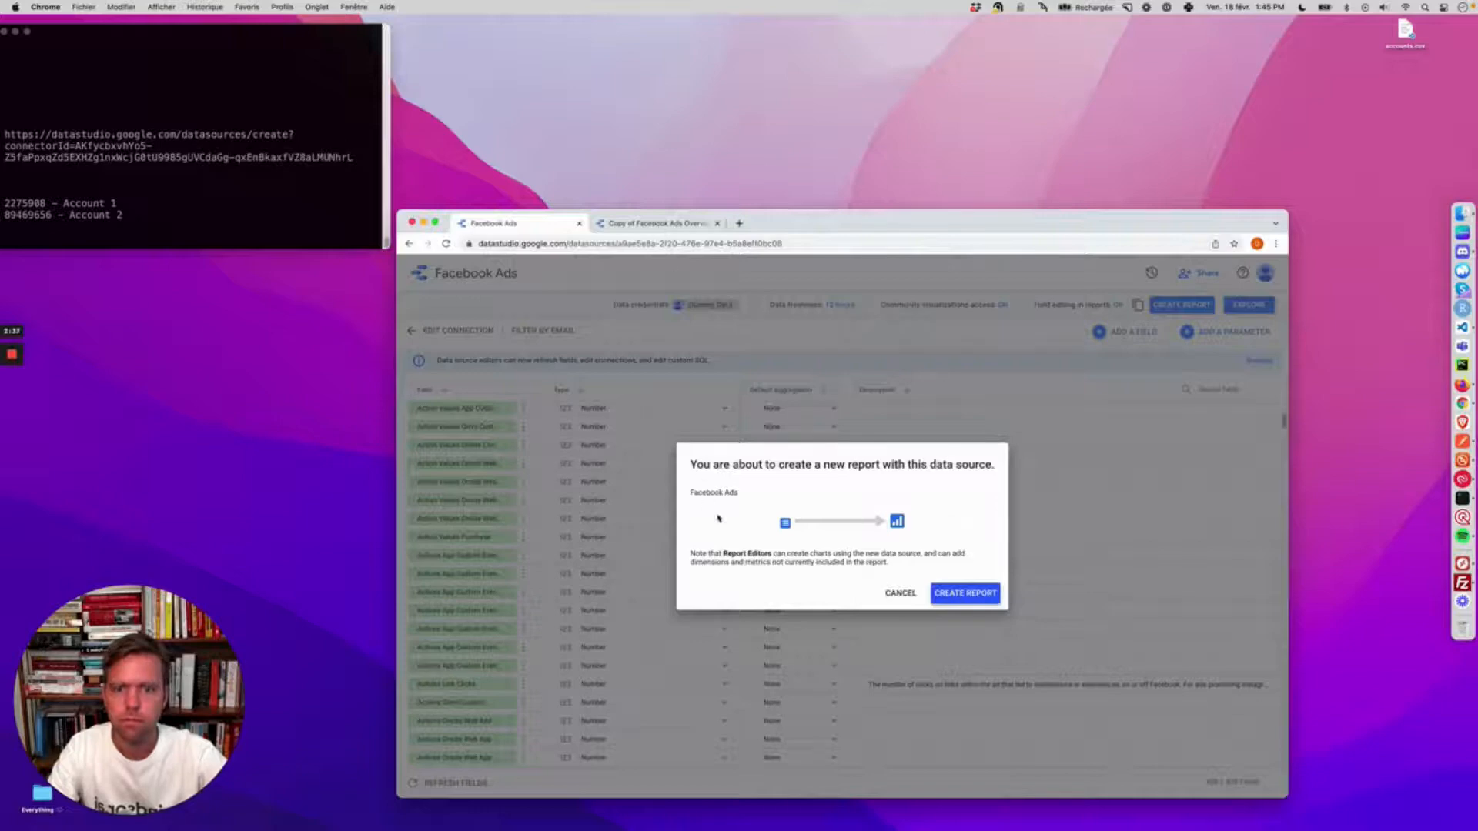
click(898, 593)
text( - Account)
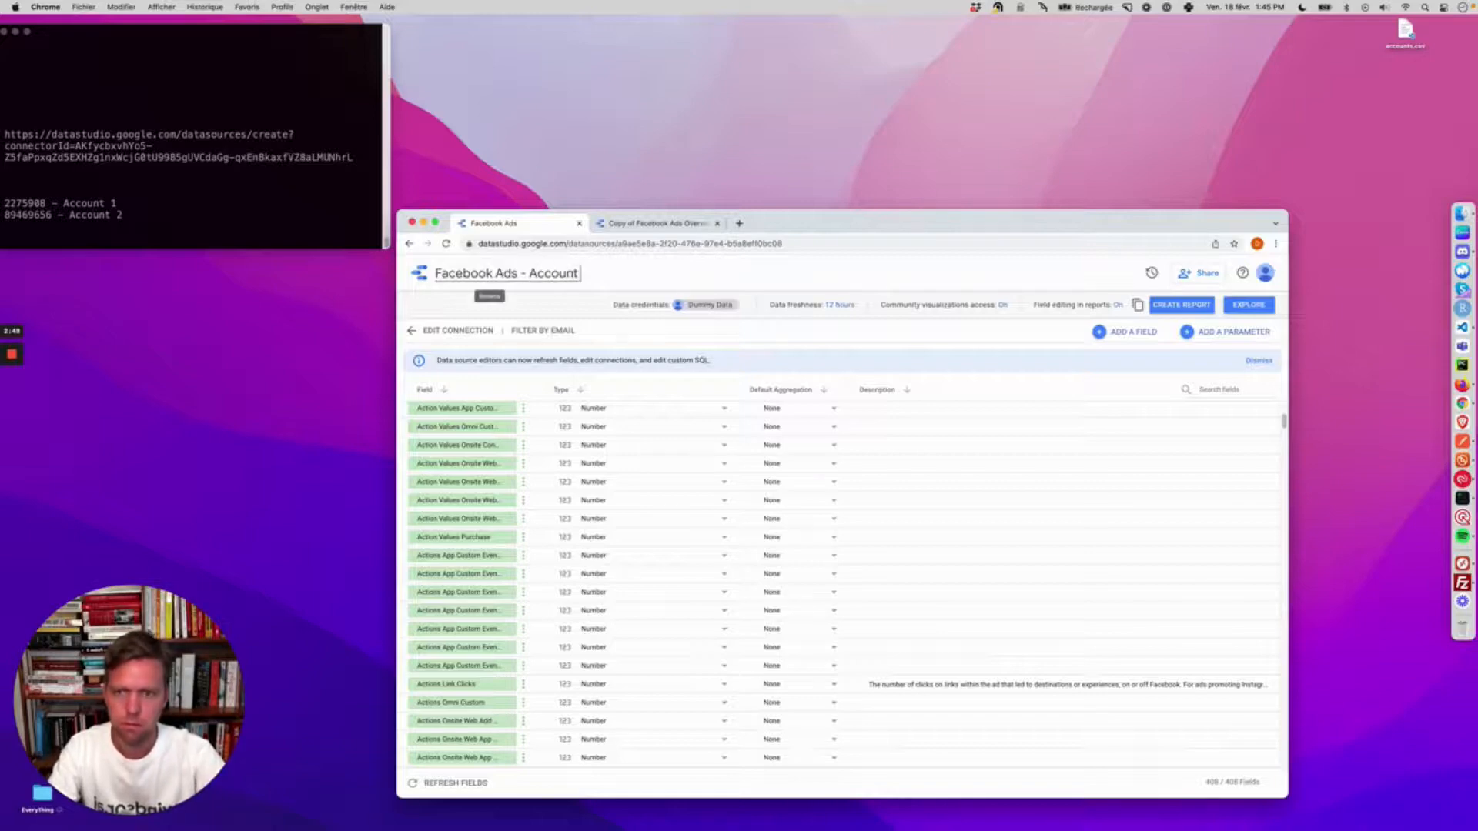
Name the data source 'Facebook Ads - Account 1'
text(1)
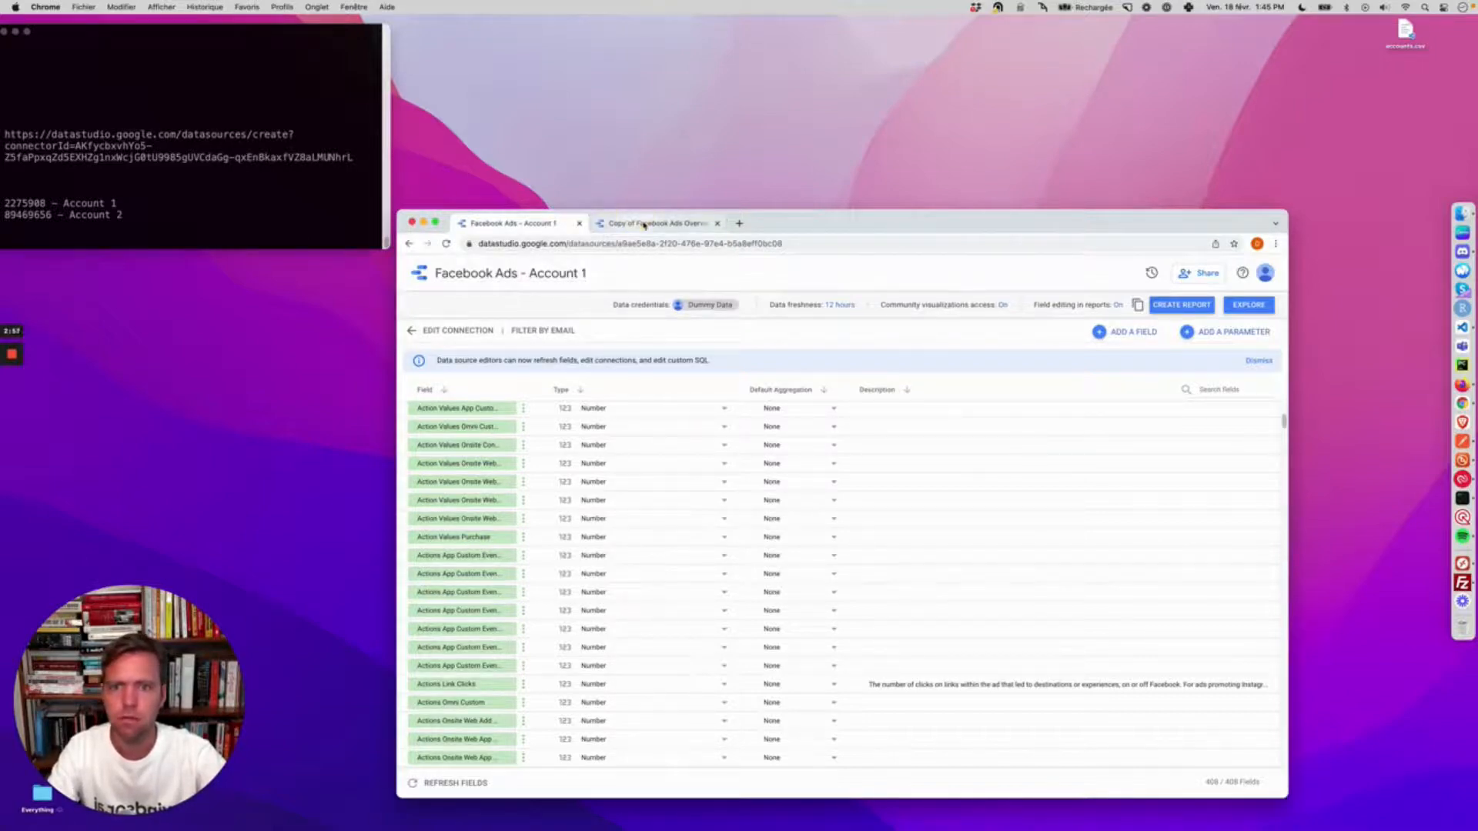
click(656, 222)
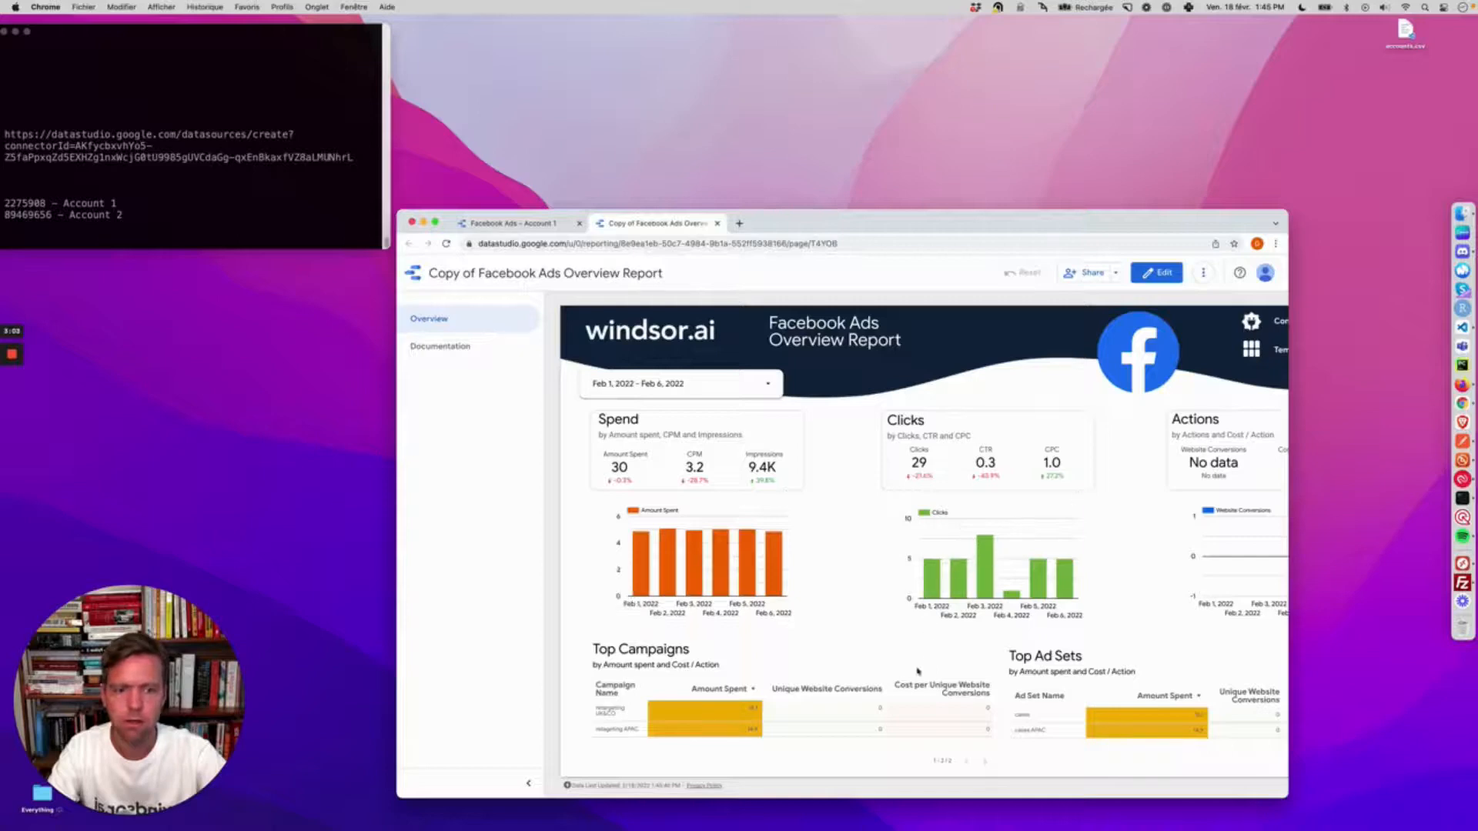
mouse_move(1007, 611)
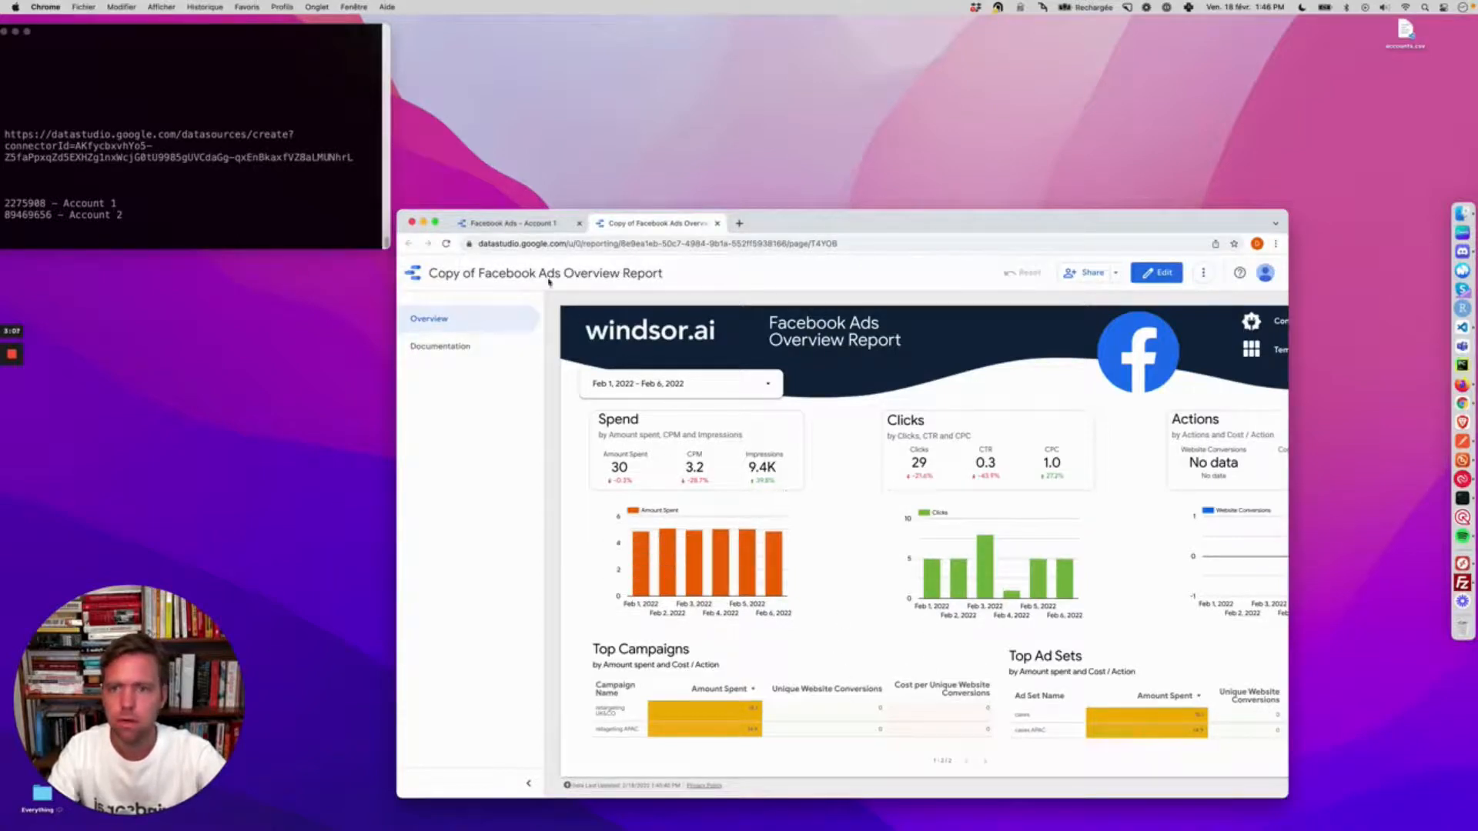
click(513, 224)
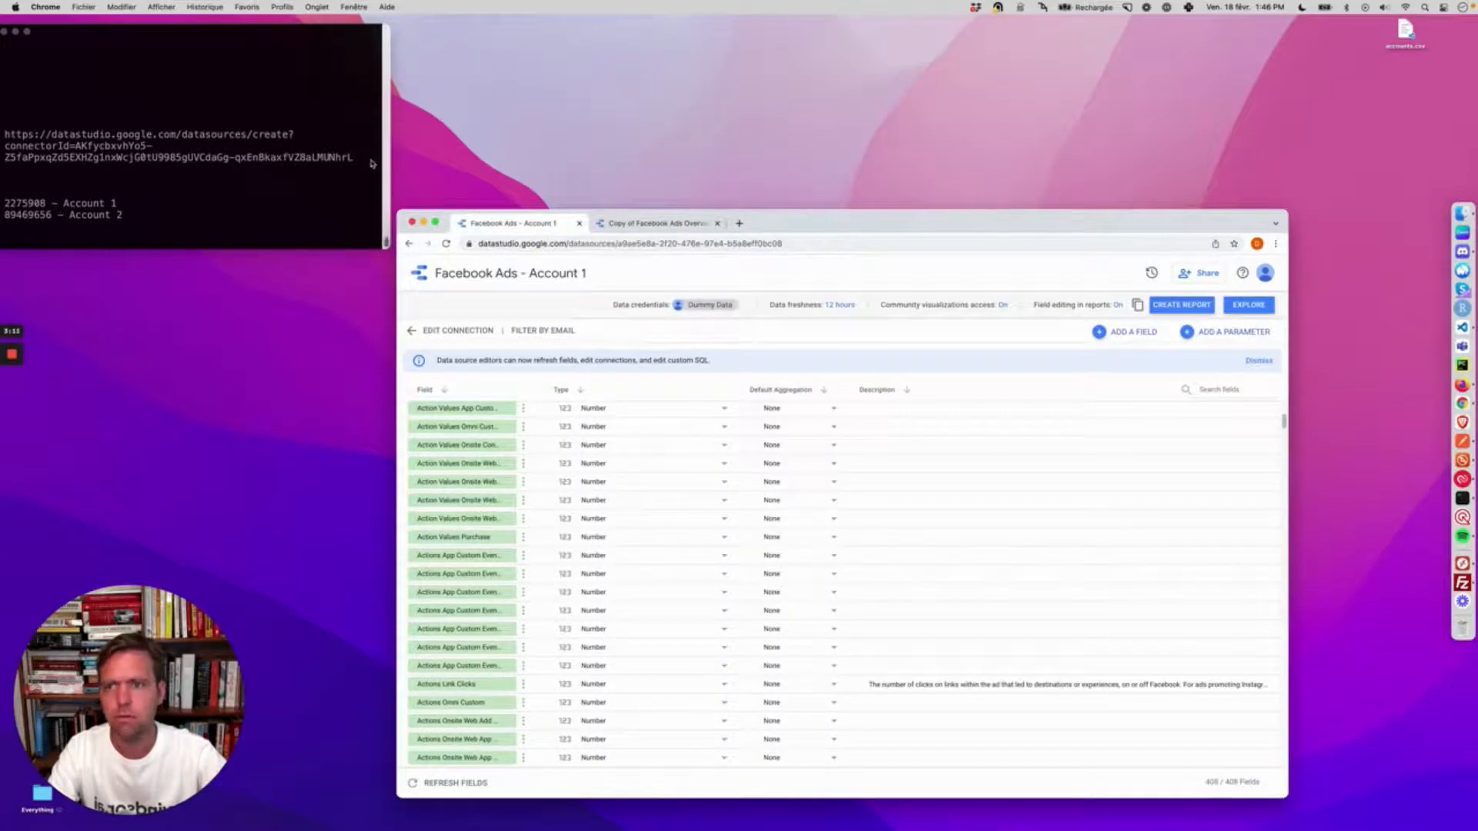
Select the datasources/create link in Terminal for copying
click(188, 157)
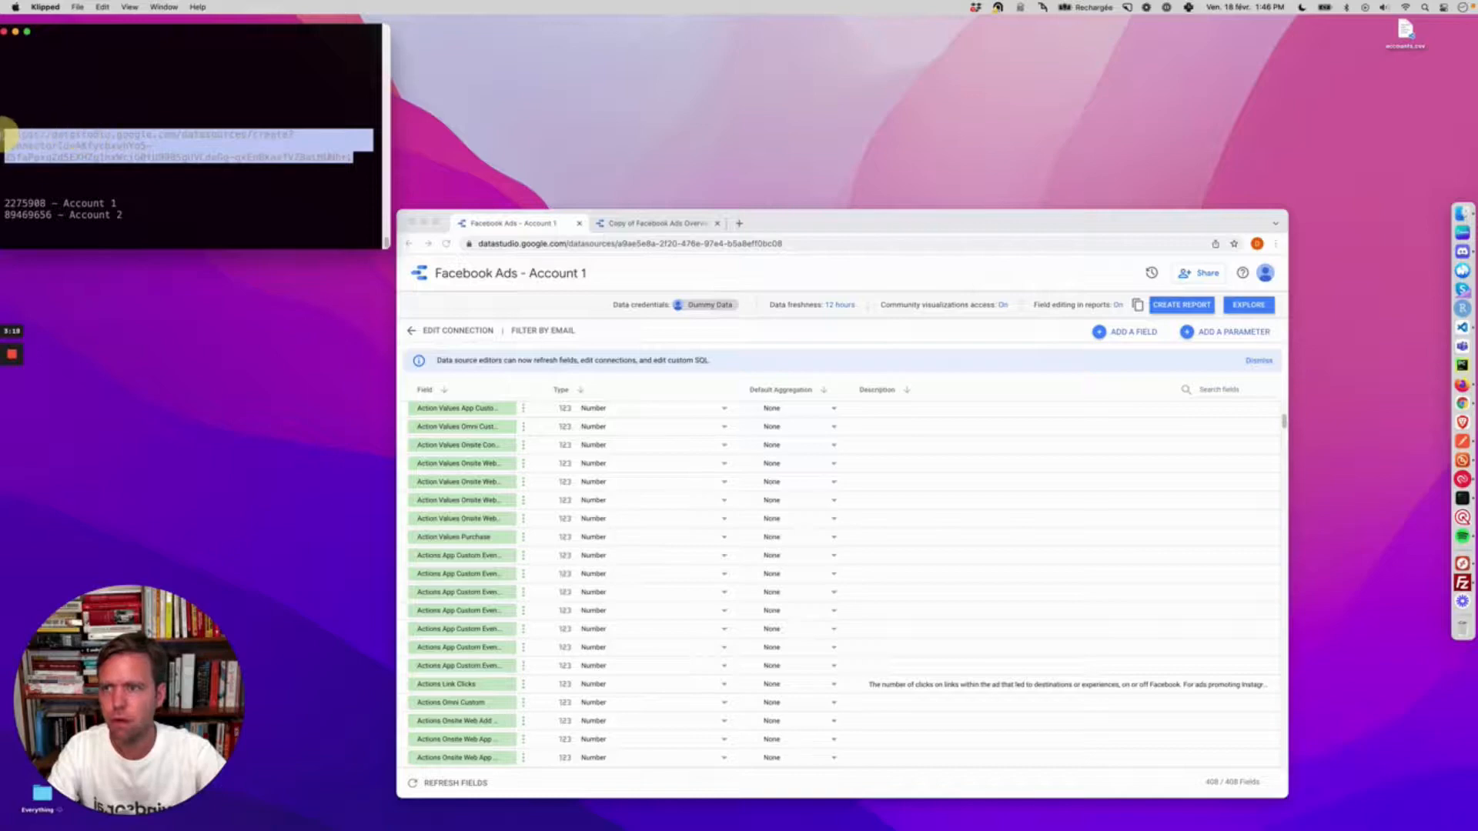
mouse_move(864, 195)
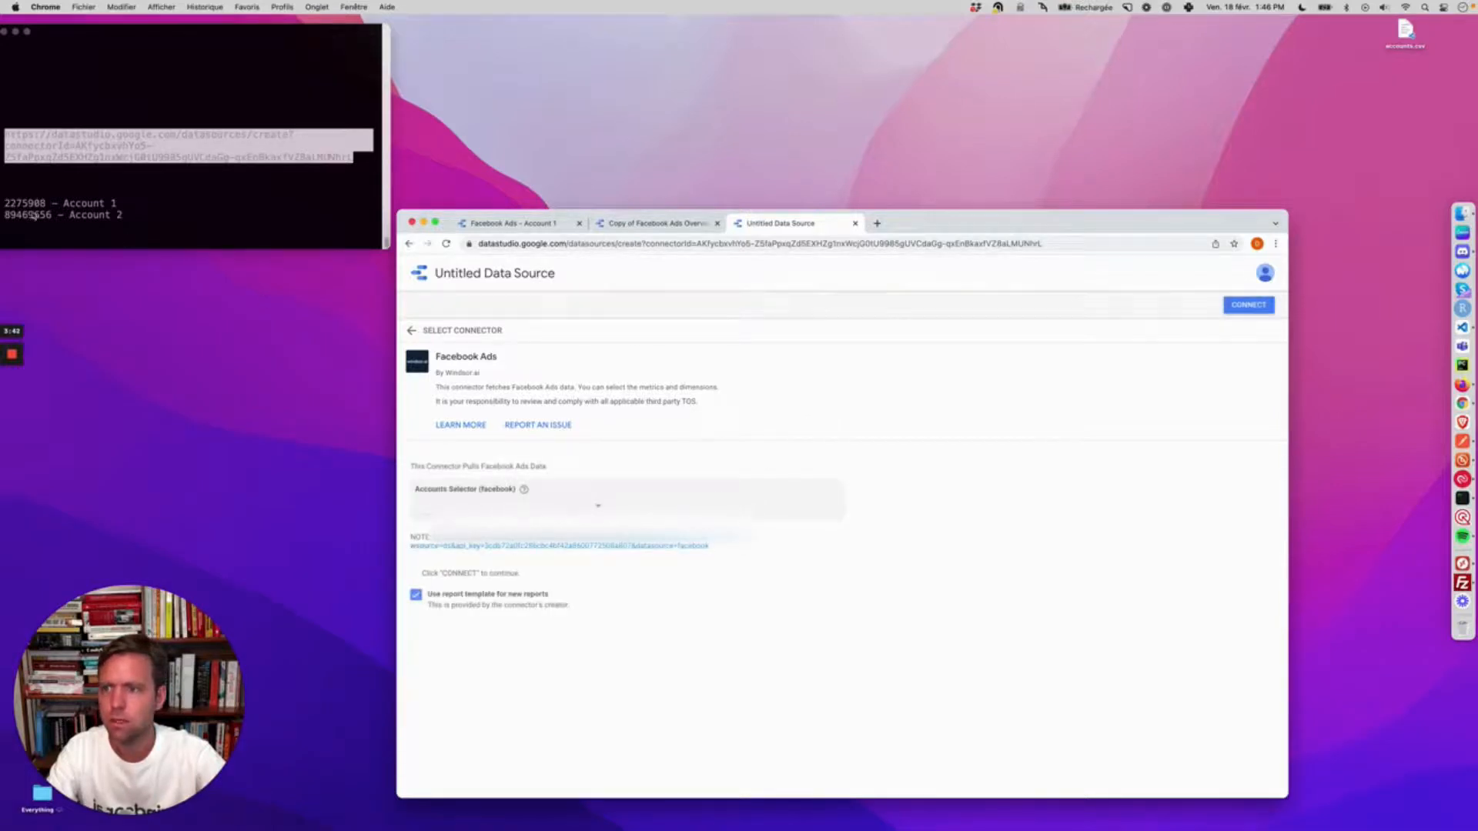
Choose the Account 2 ad account and connect the second data source
click(622, 505)
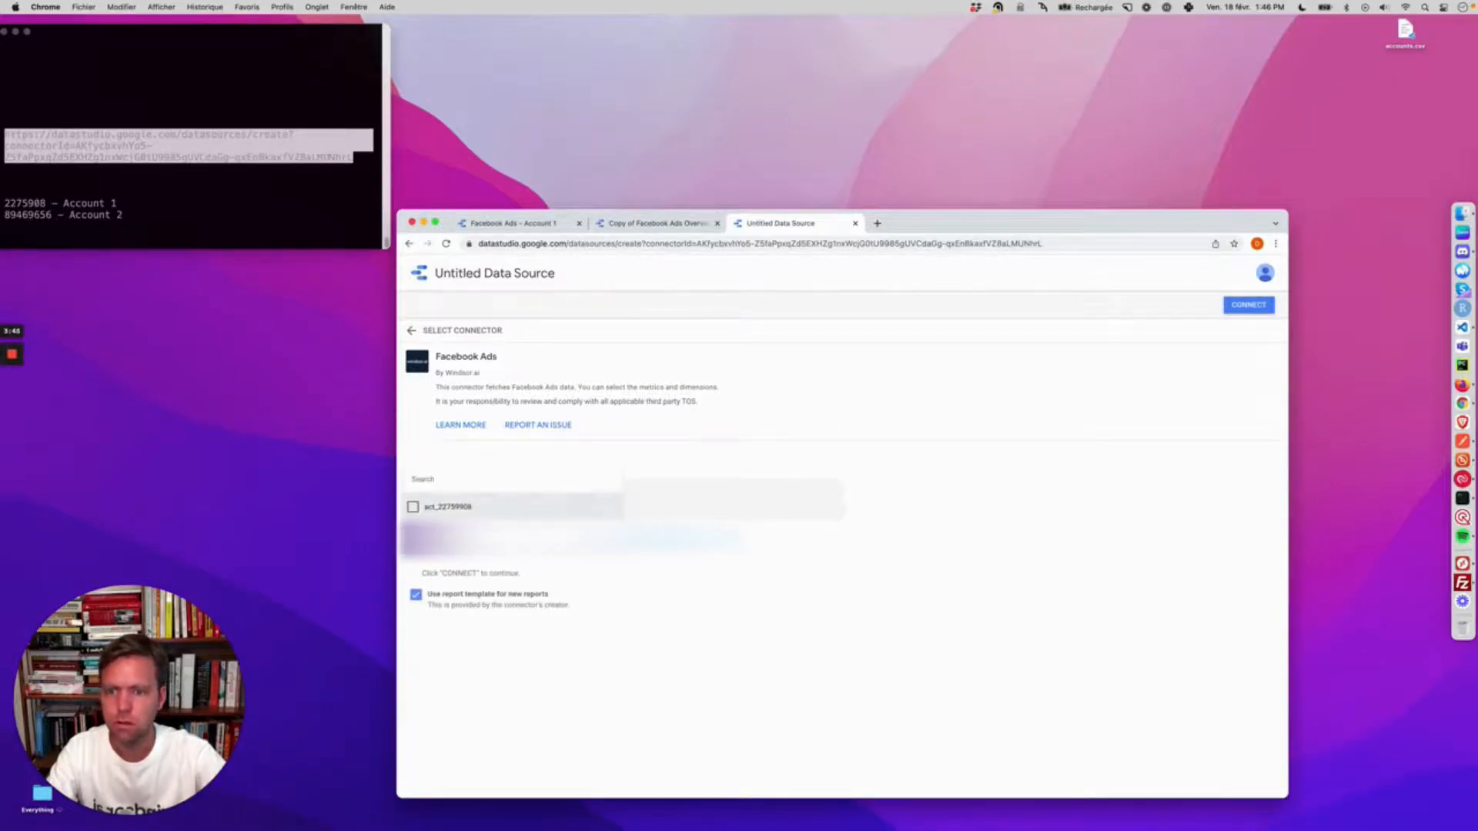
mouse_move(1033, 427)
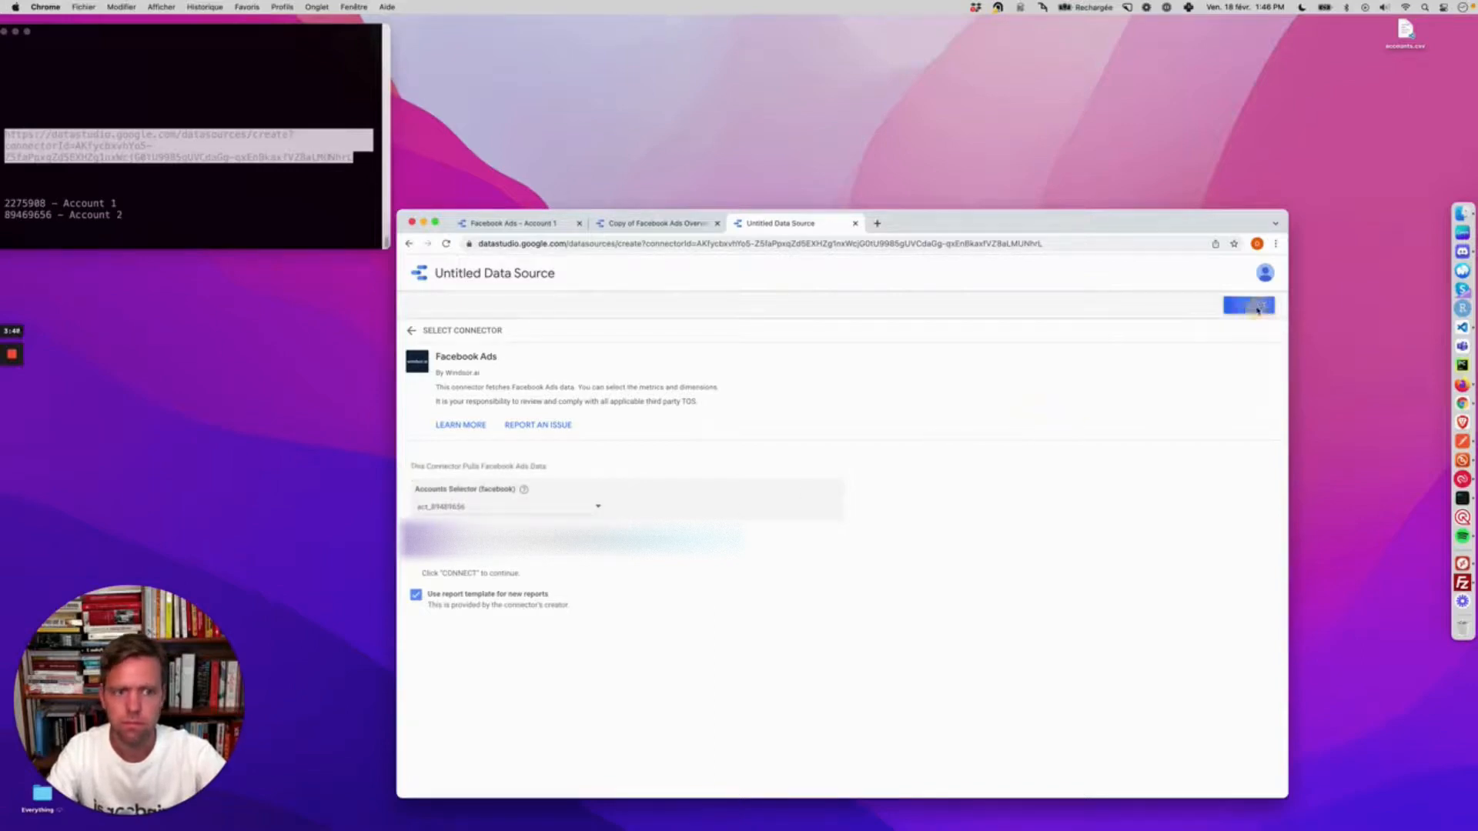
click(1248, 305)
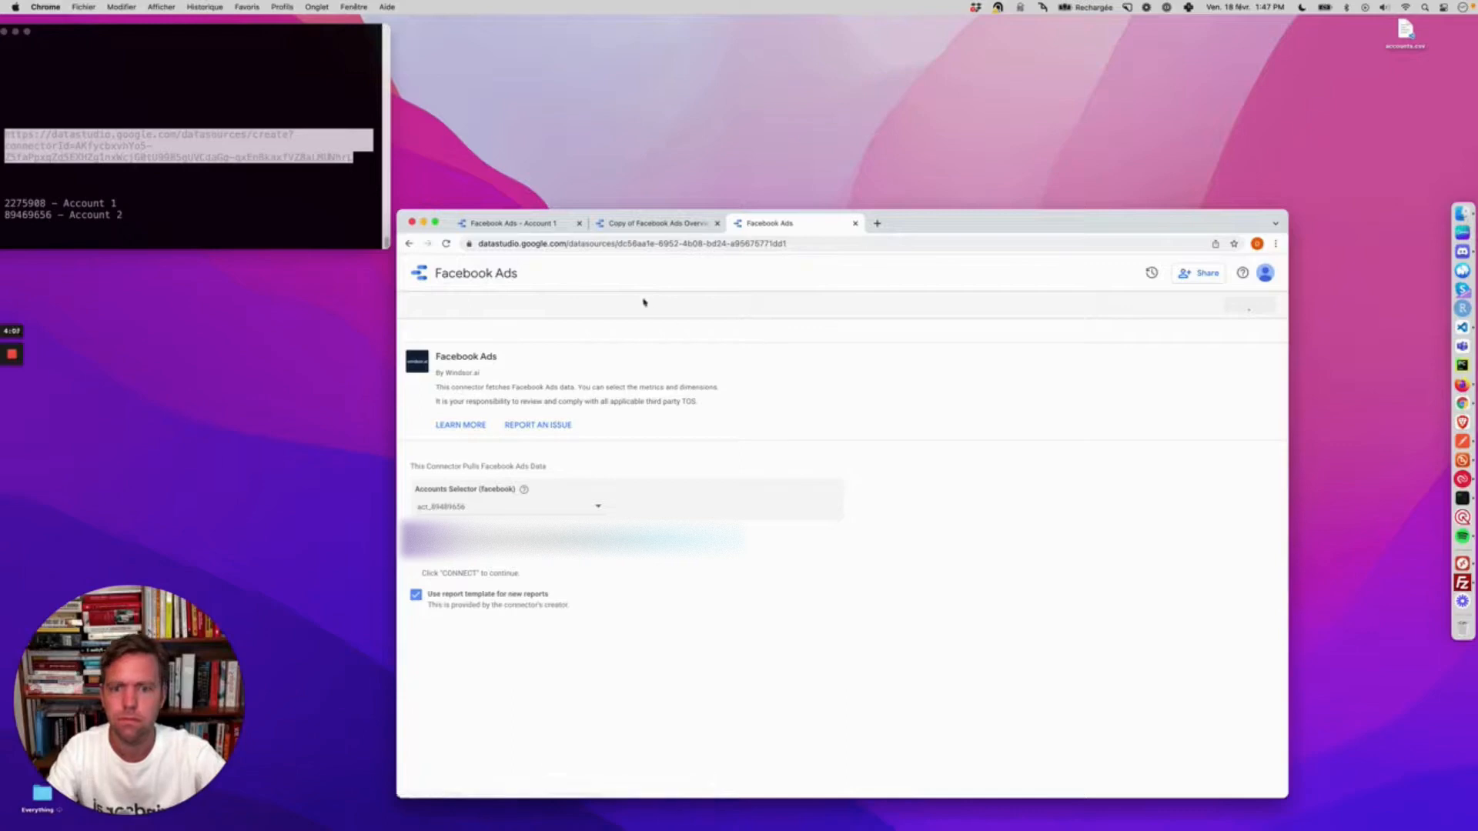
Rename the data source to 'Facebook Ads - Account 2'
click(572, 542)
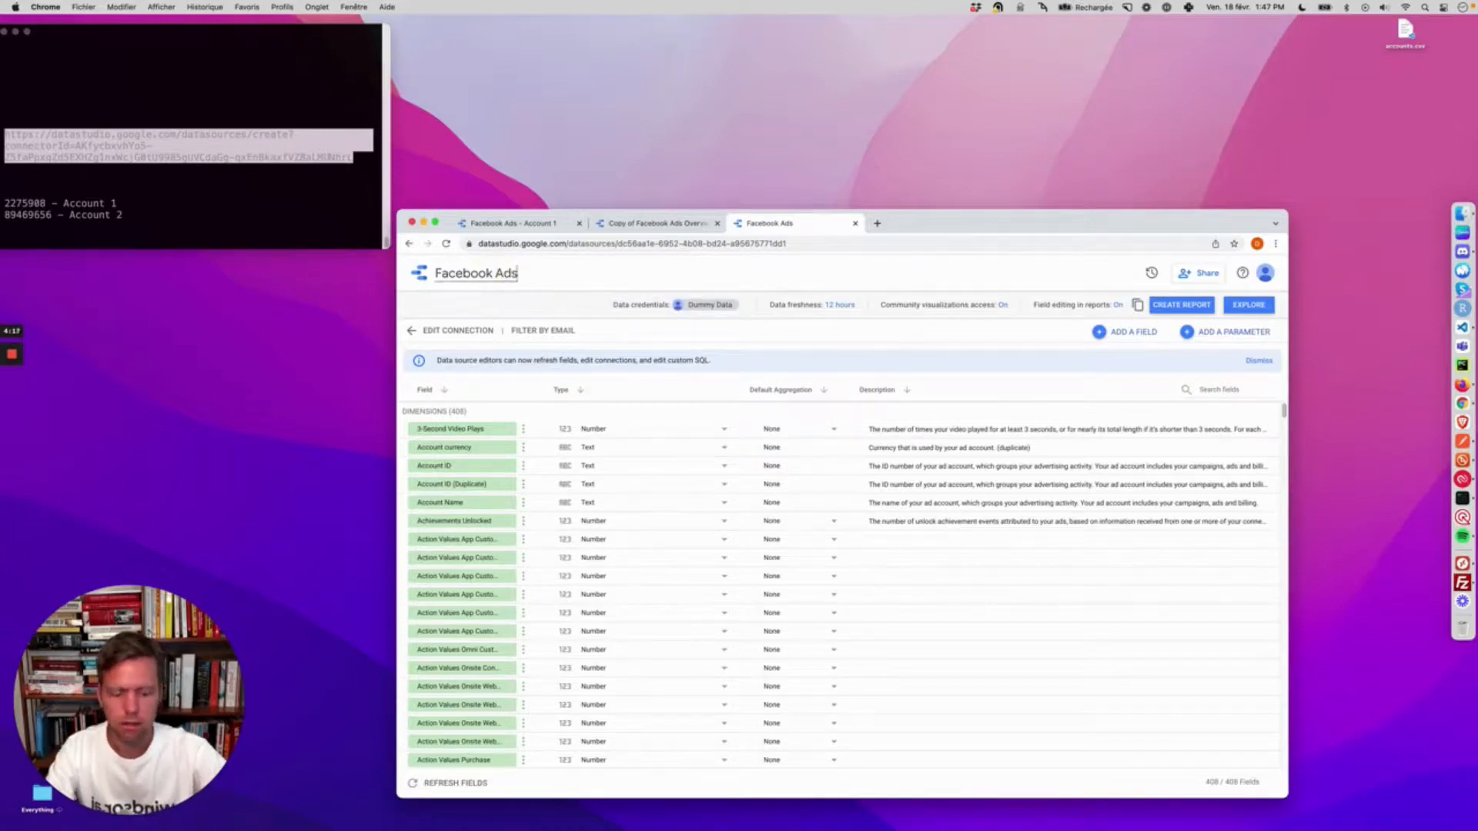
text(- Account)
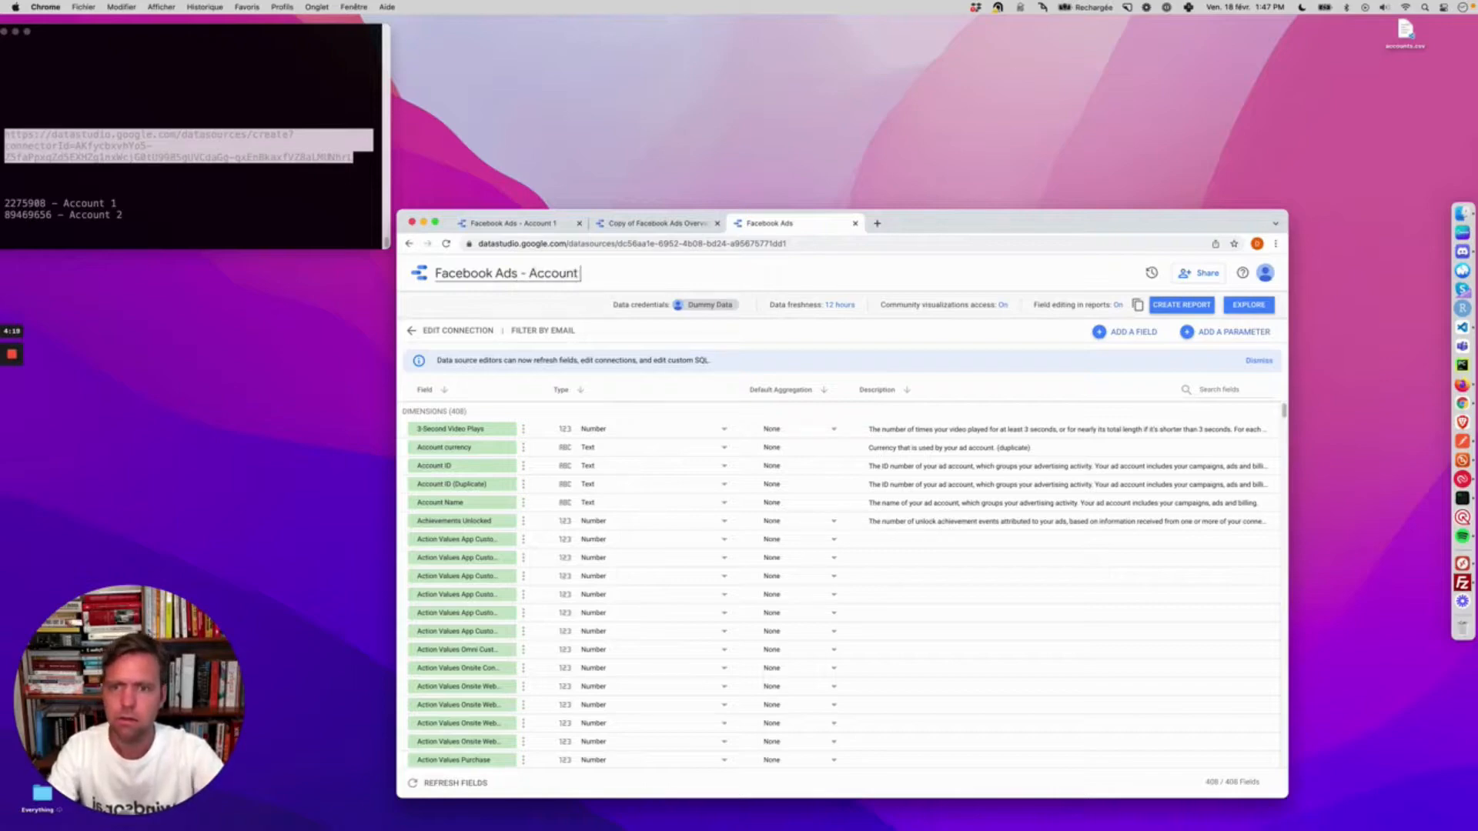
text(2)
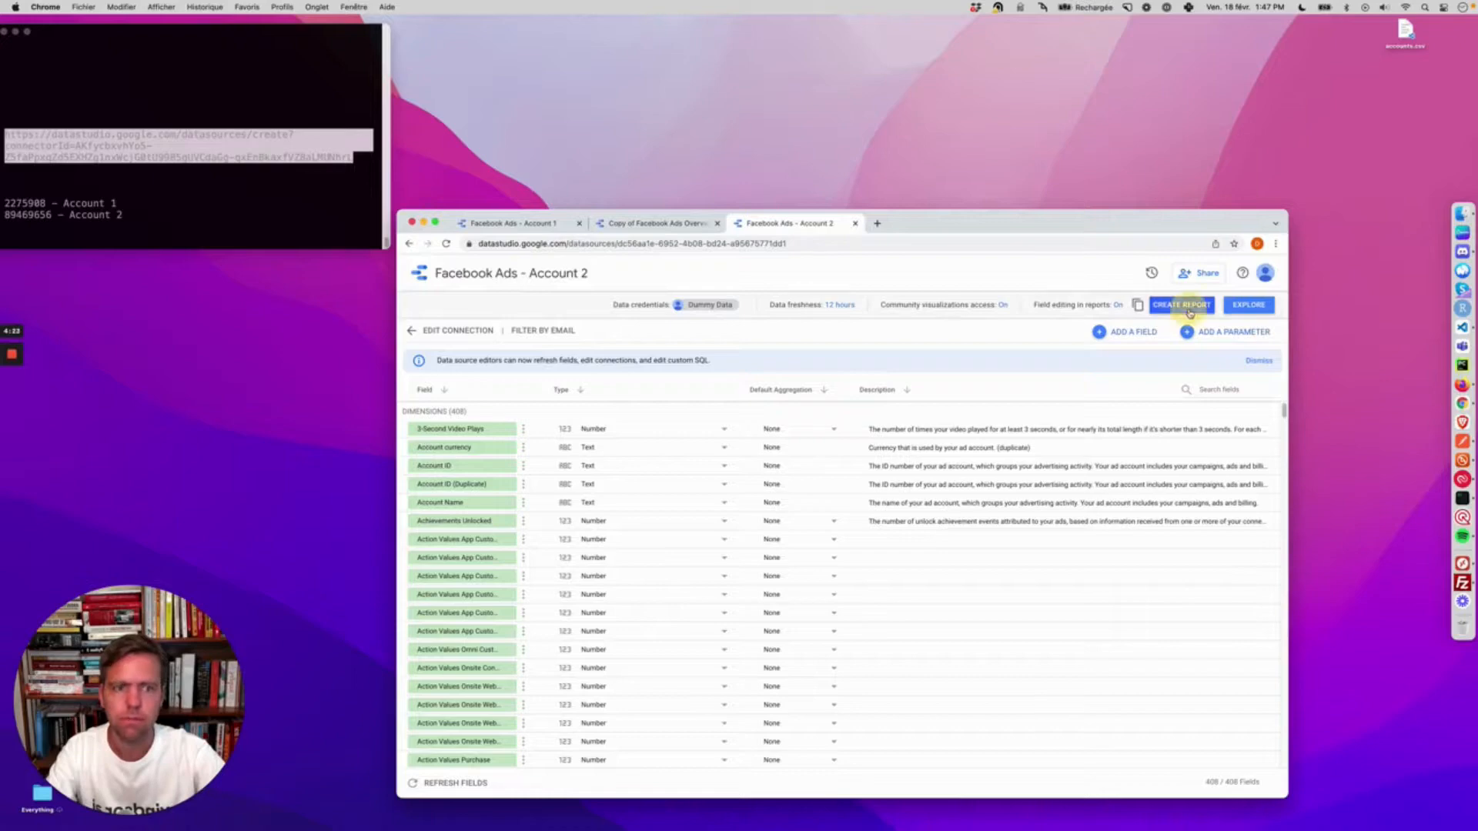
Create the overview template report from the Account 2 data source
click(1181, 305)
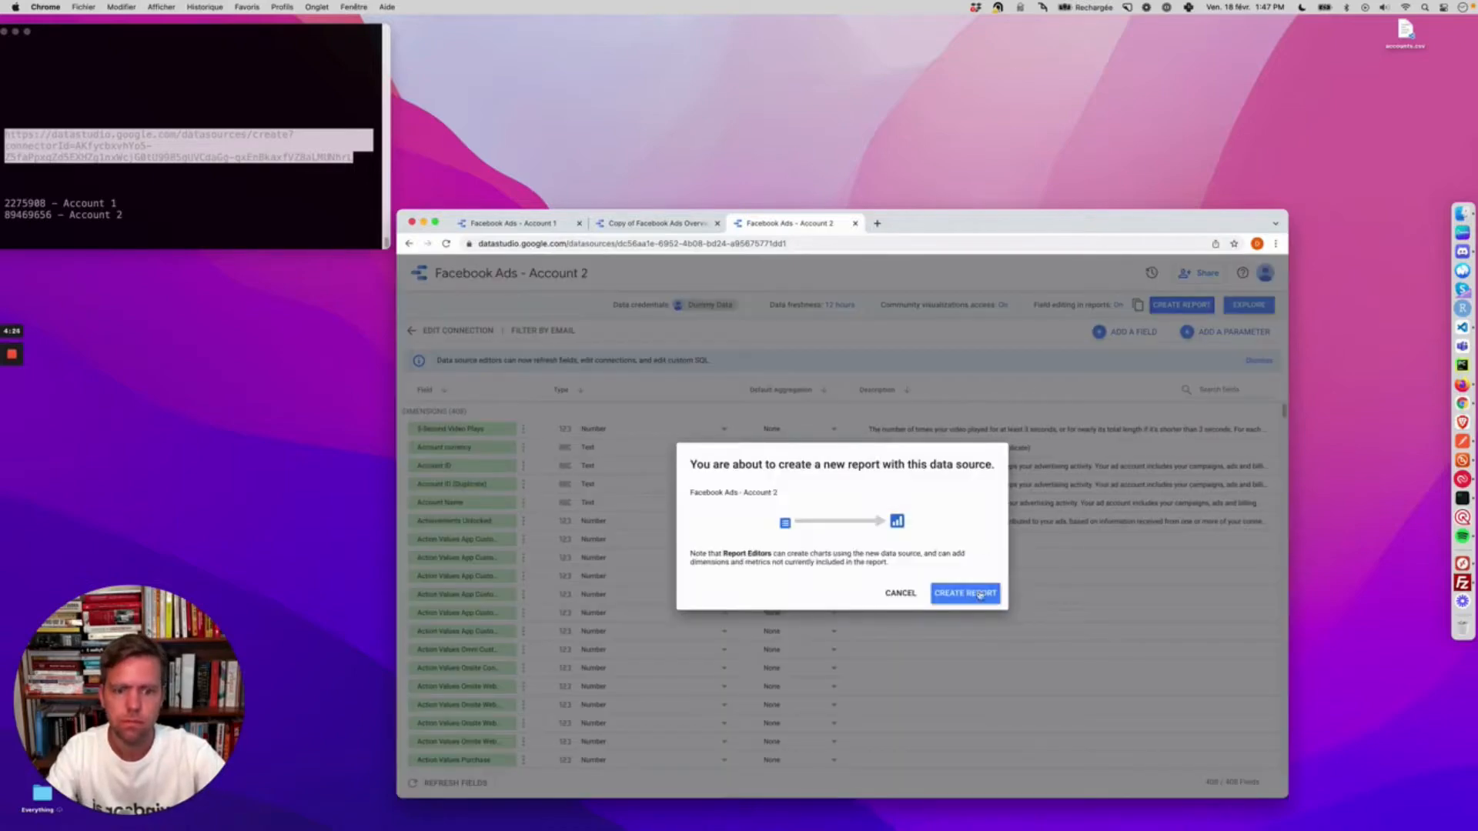
click(966, 593)
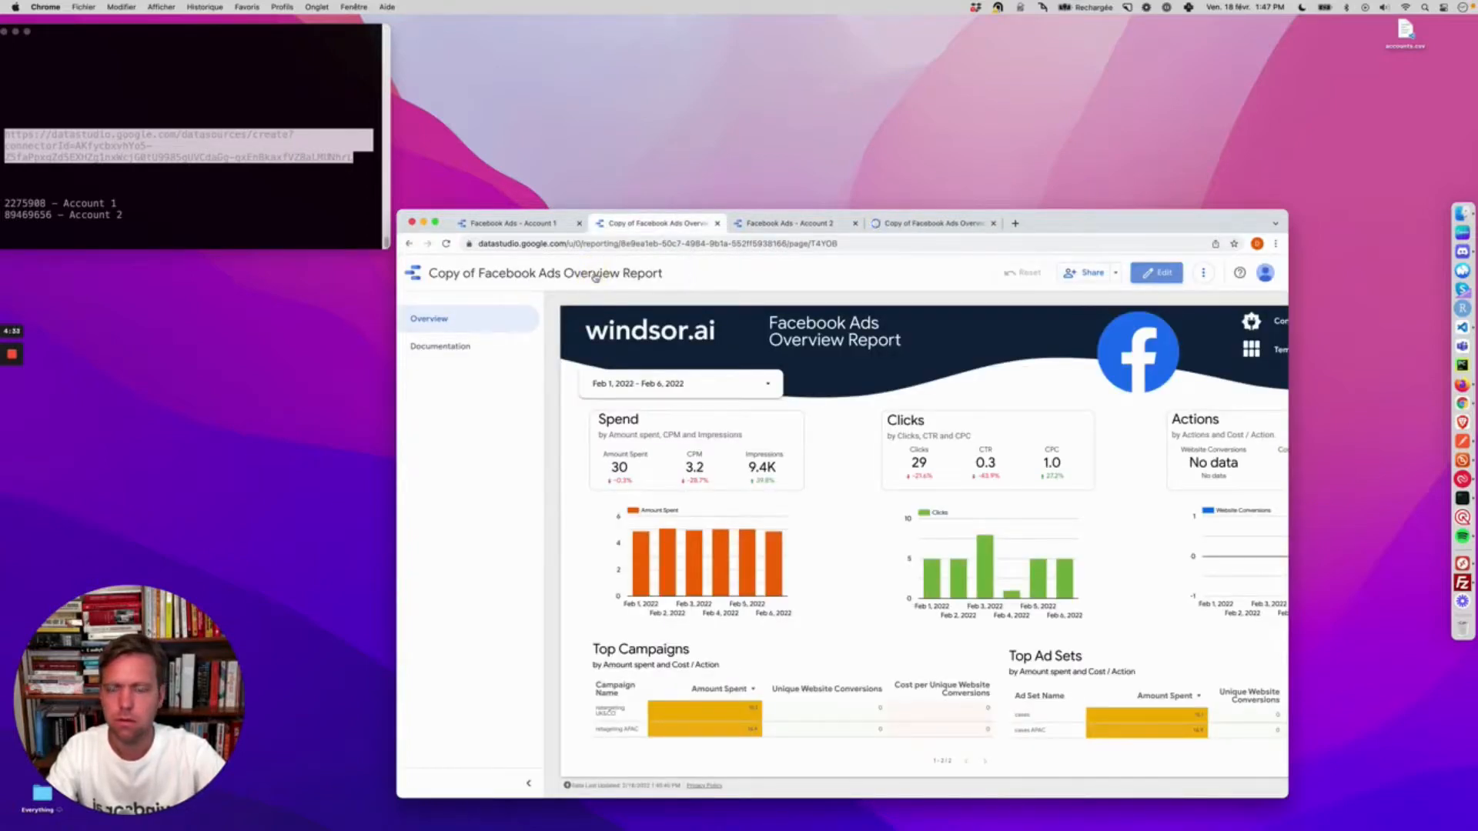
Rename the copied overview report to 'Account 1' and return to the Facebook Ads - Account 1 data source
click(1157, 272)
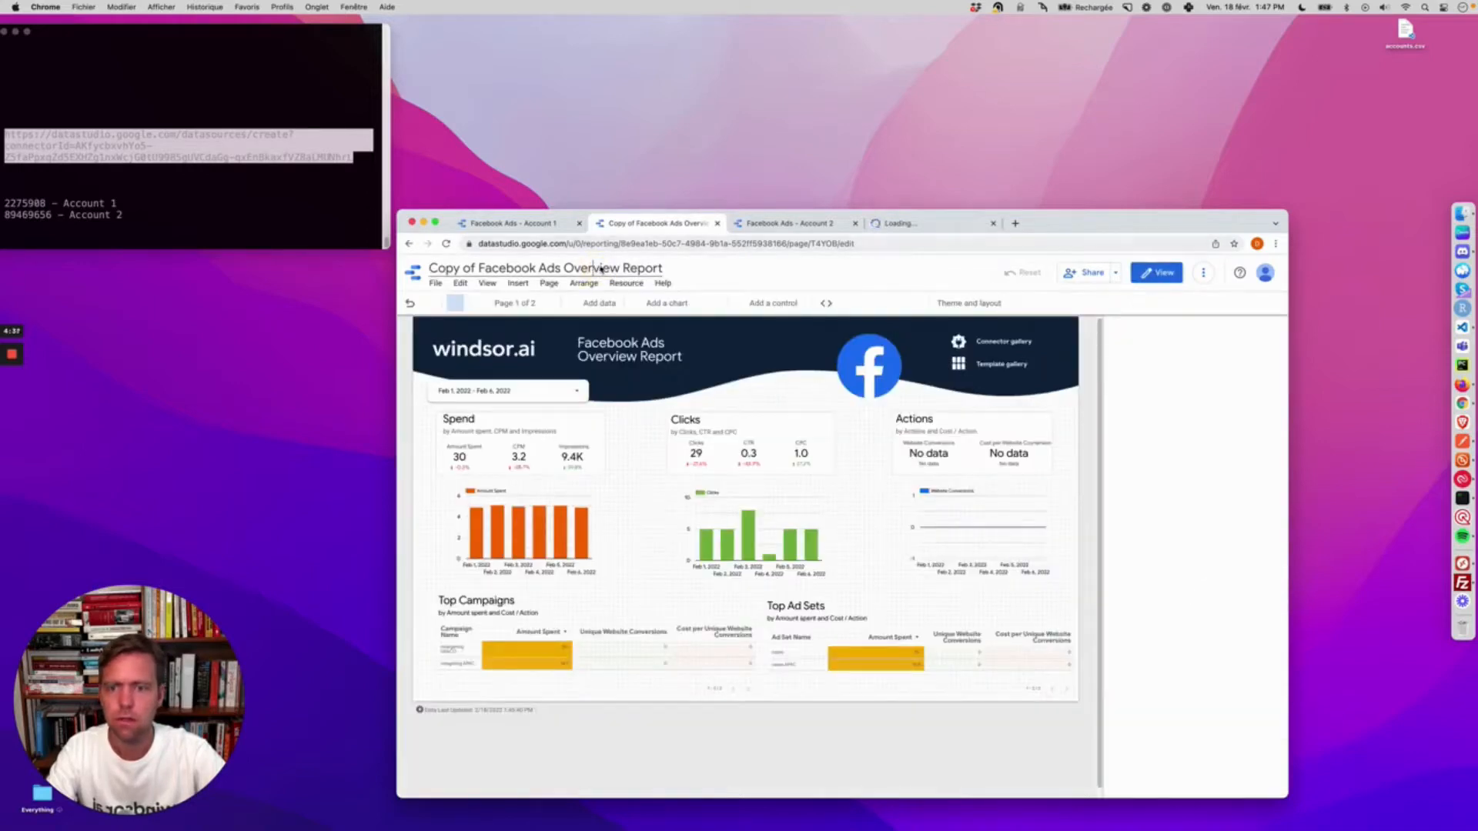
click(545, 268)
text(Account)
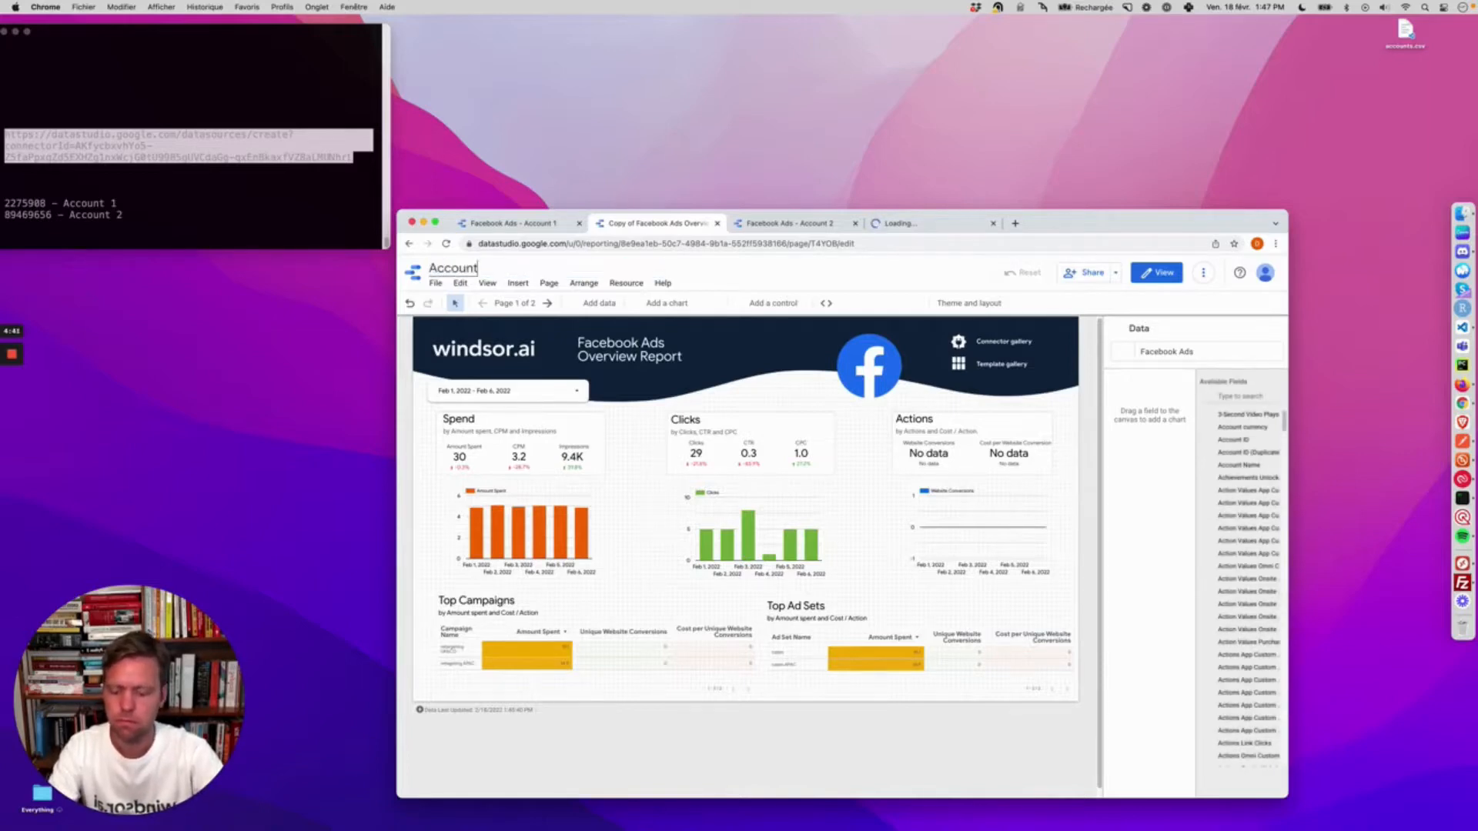
text(1)
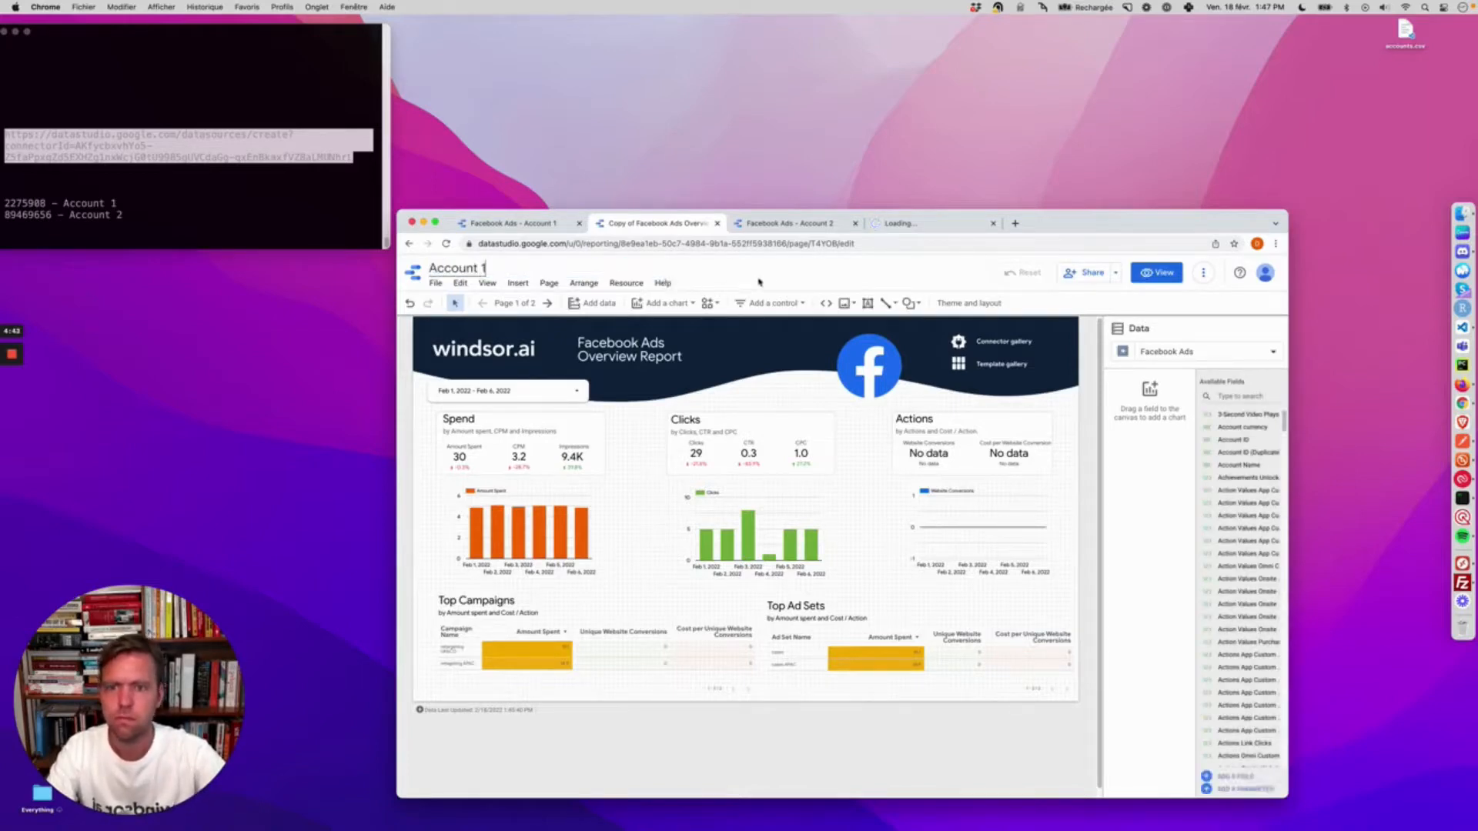
click(931, 222)
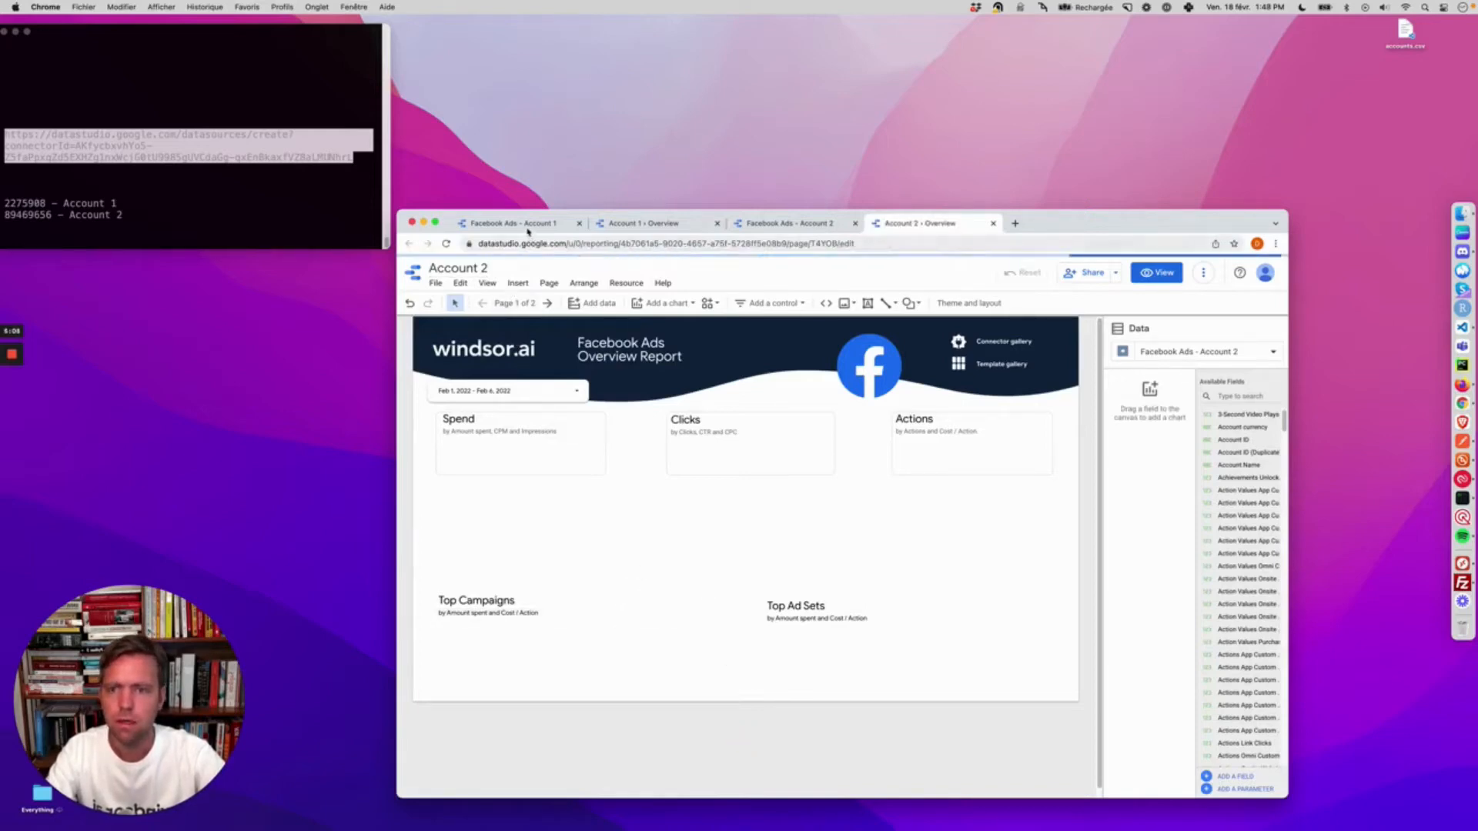
click(514, 223)
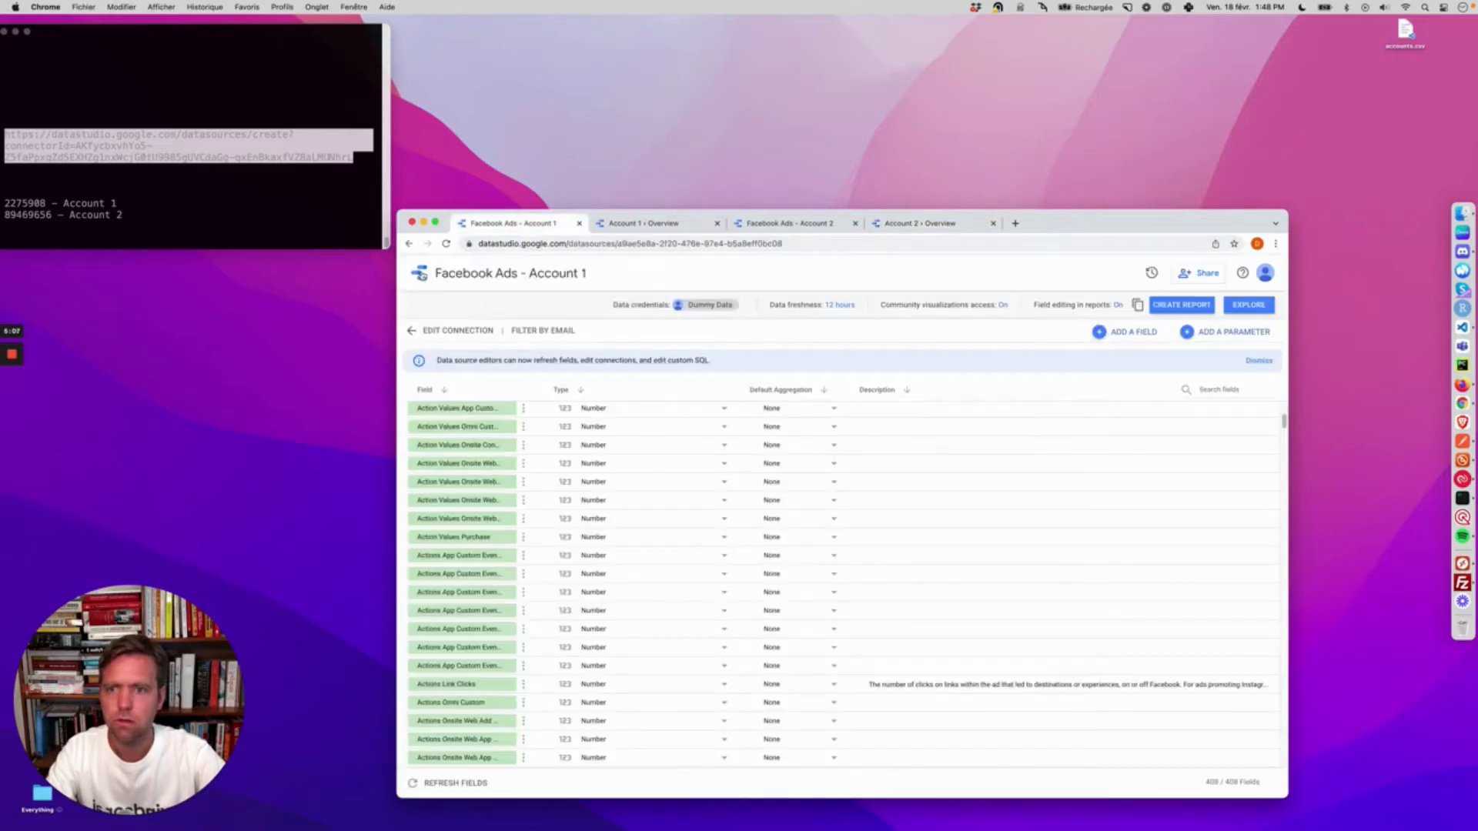